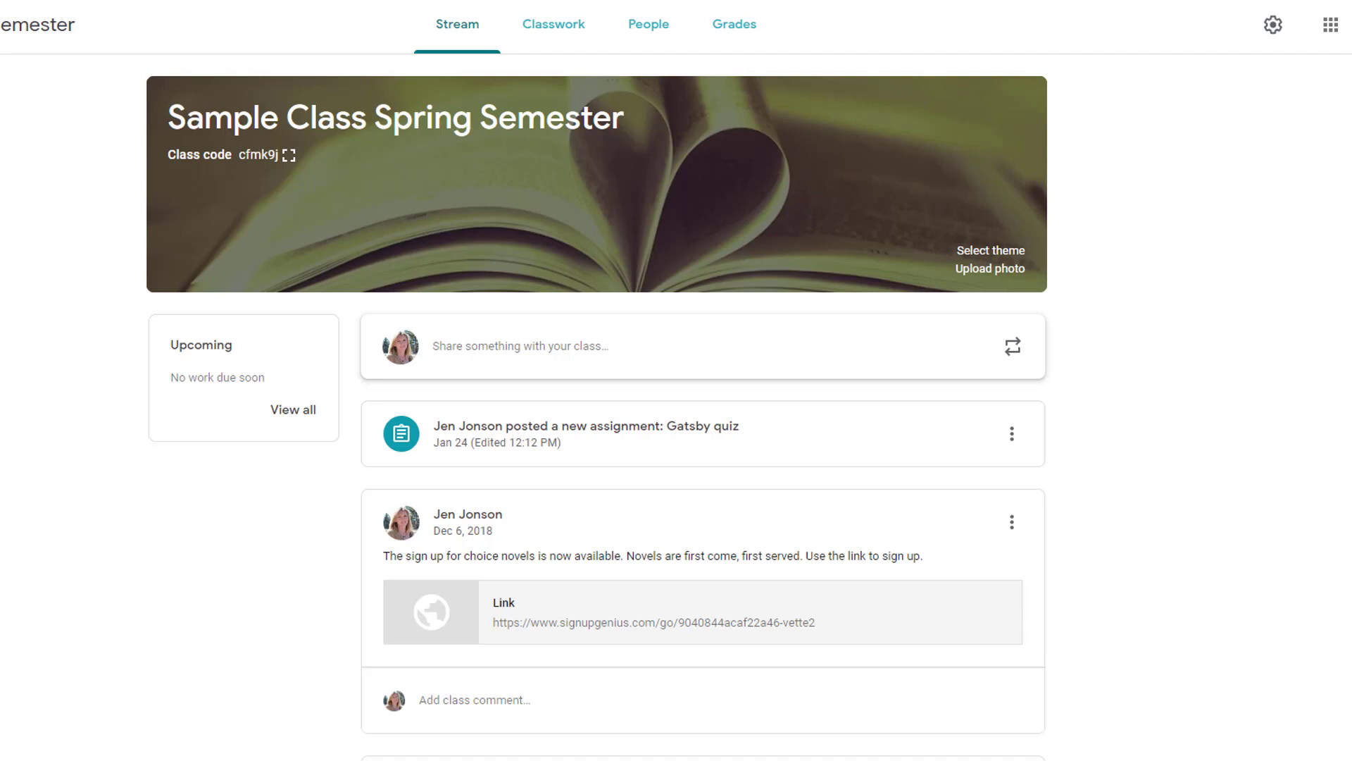
# Open the Classwork page showing the Great Gatsby topic and its quiz
pyautogui.click(561, 23)
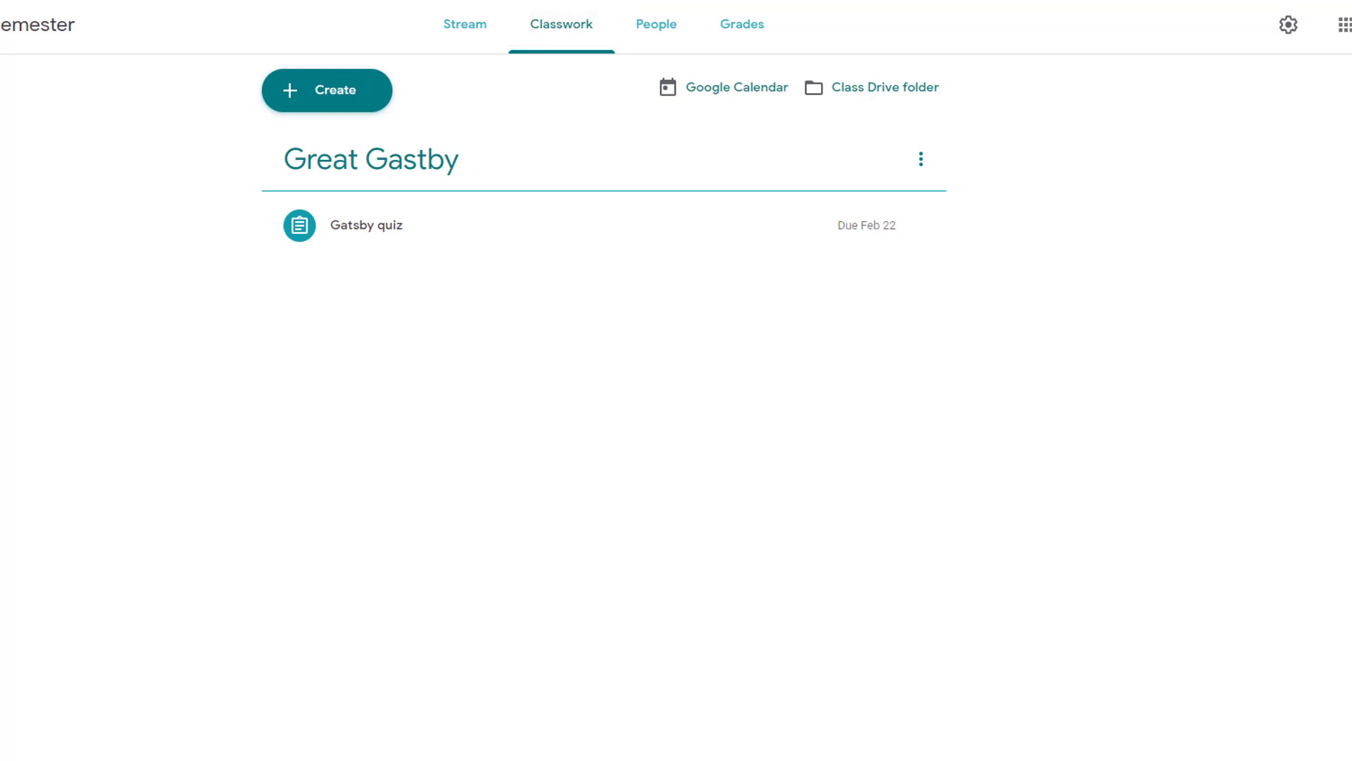
pyautogui.moveTo(121, 290)
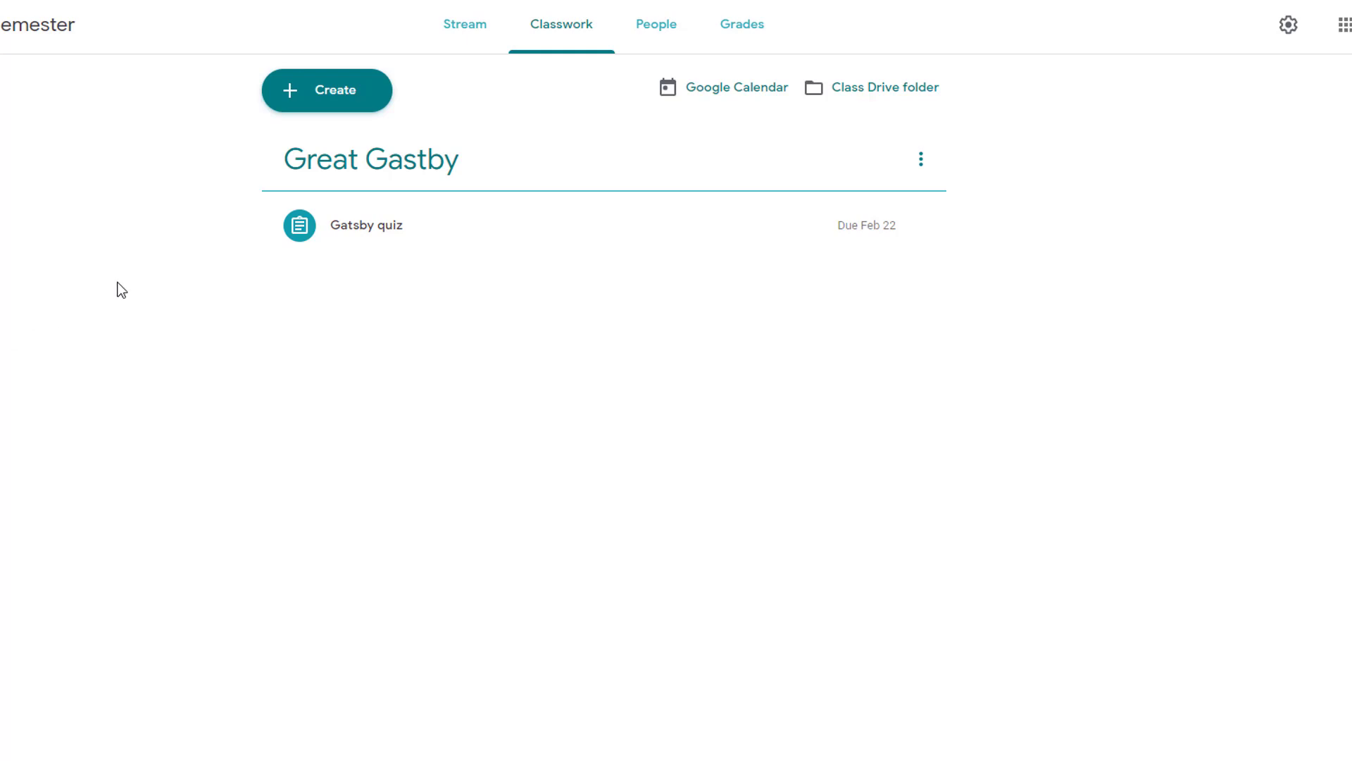
# Create a Course Information topic and begin a Consumer Product Review topic
pyautogui.click(326, 90)
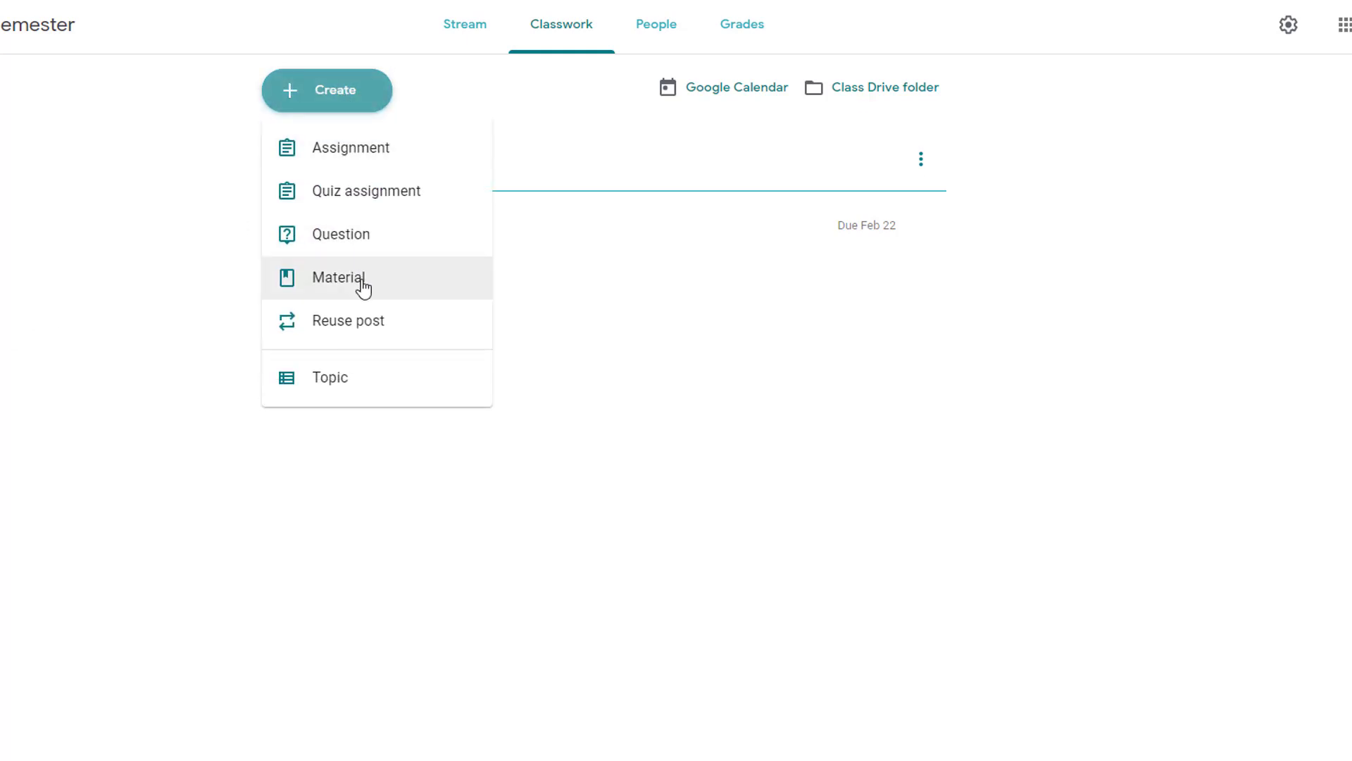
pyautogui.moveTo(375, 388)
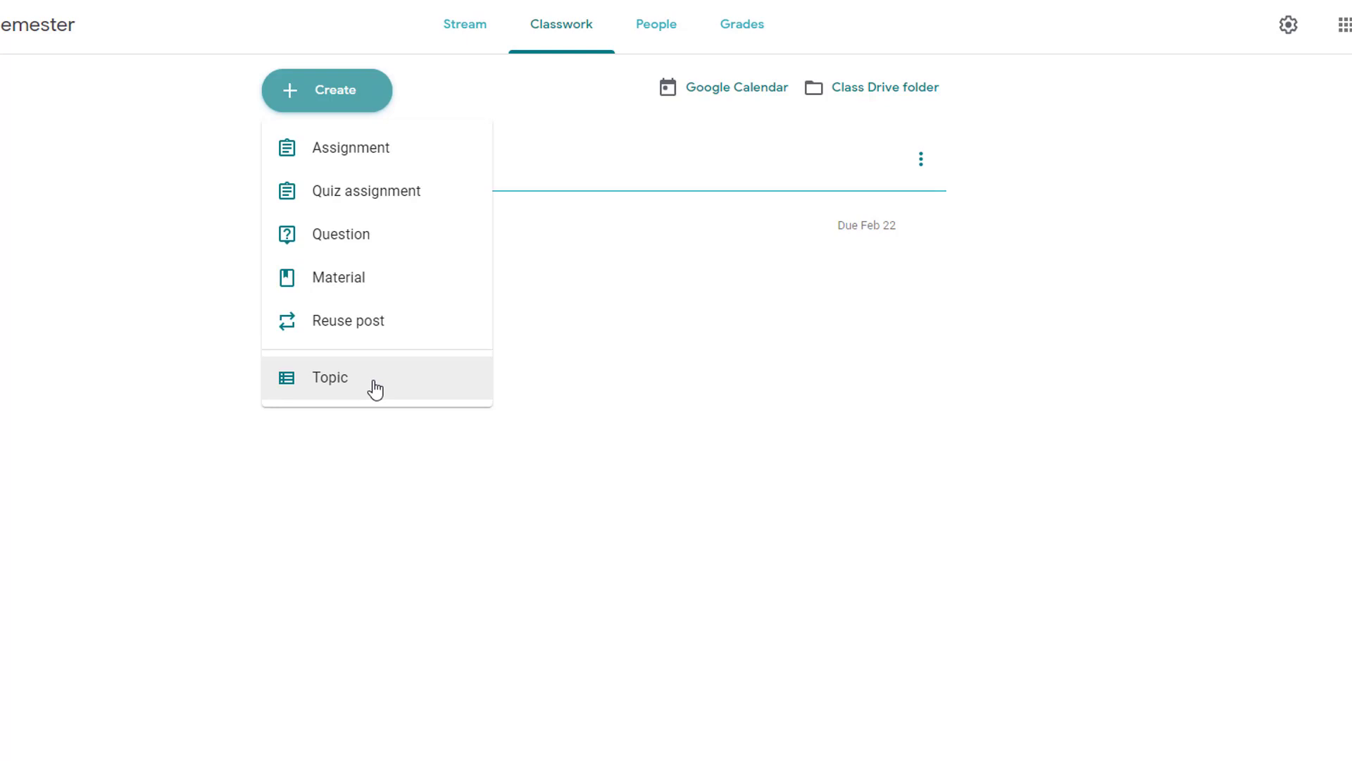
pyautogui.click(330, 376)
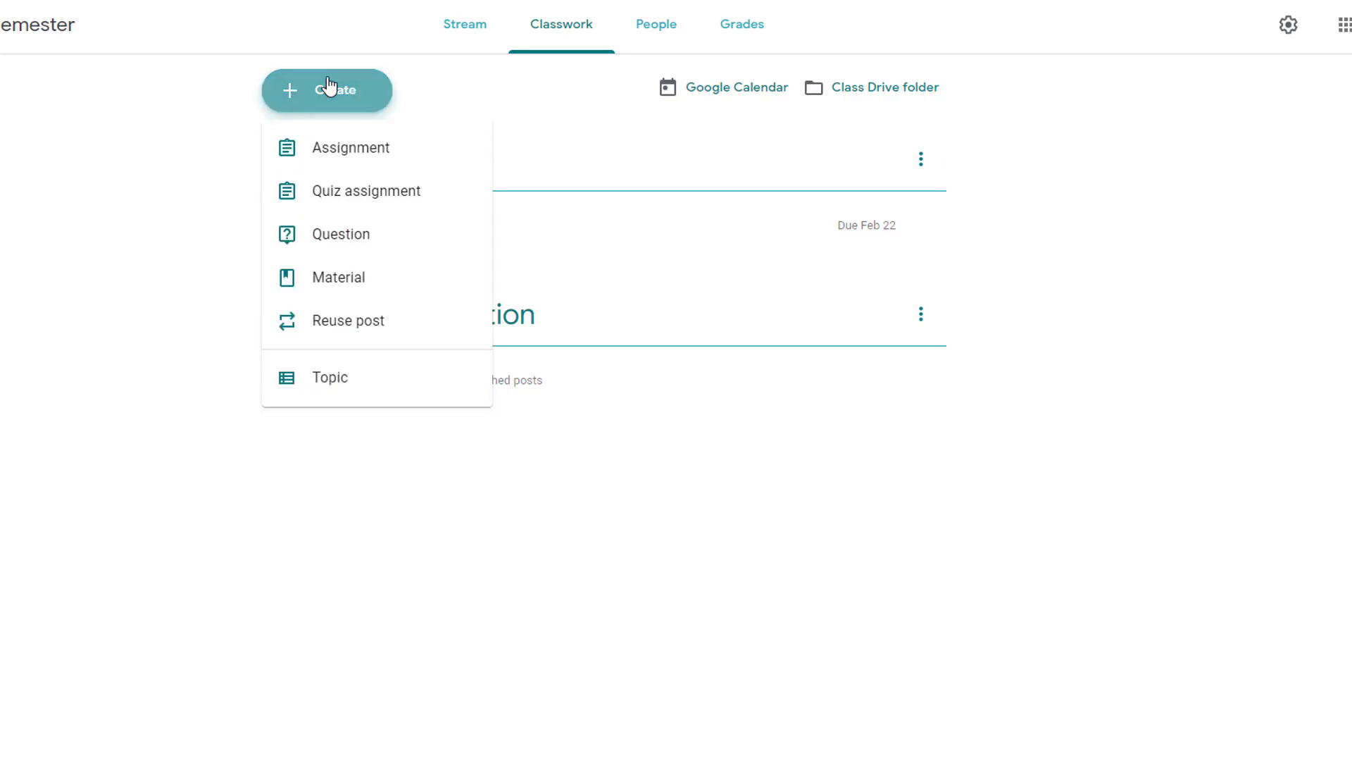
pyautogui.click(330, 376)
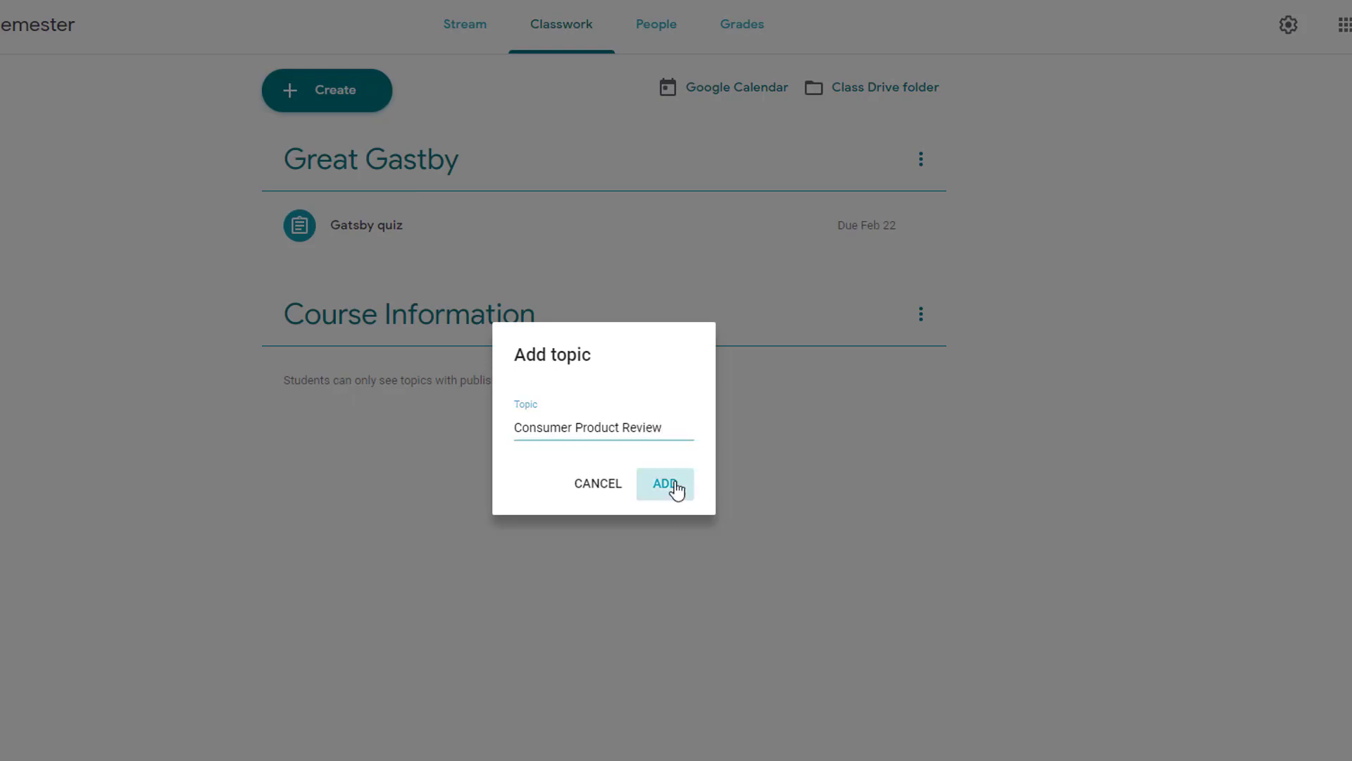
# Add the Consumer Product Review topic and move Course Information above Great Gatsby
pyautogui.click(665, 483)
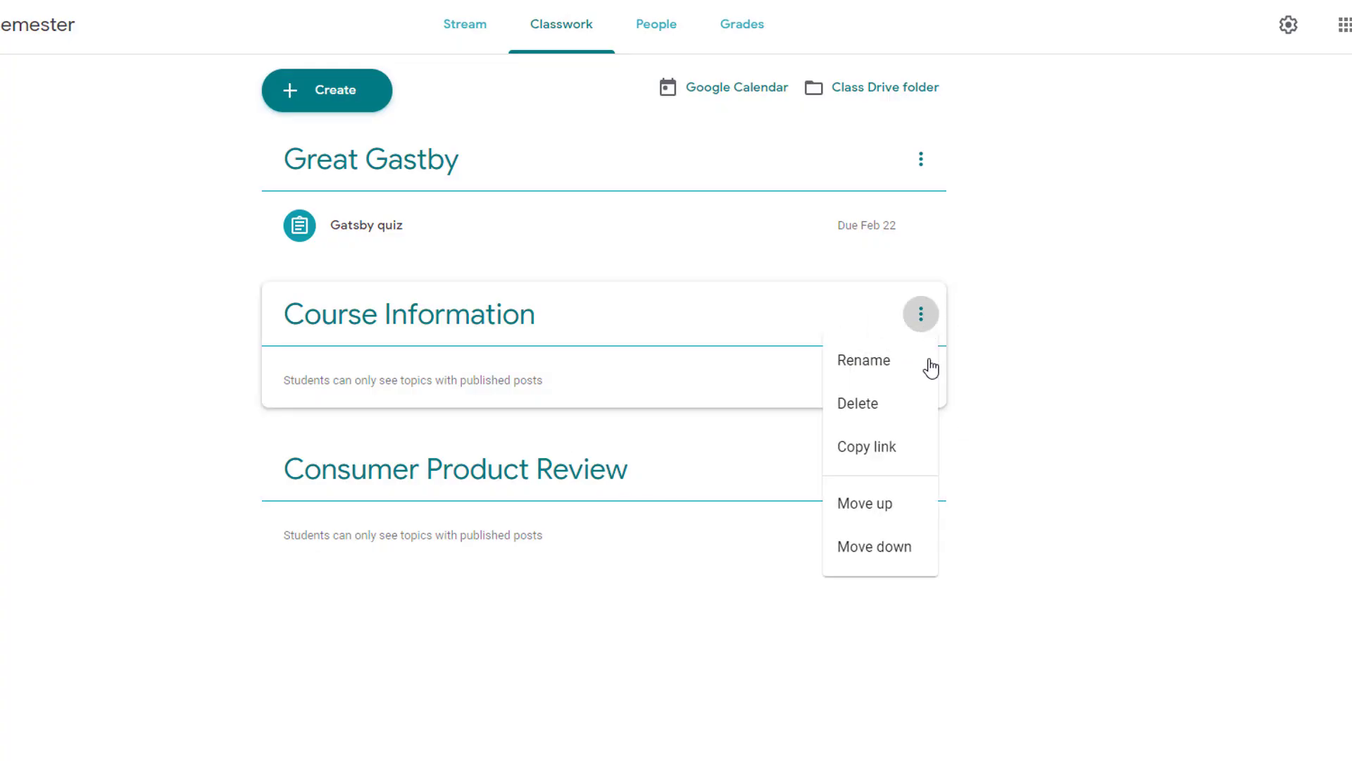
pyautogui.moveTo(1158, 437)
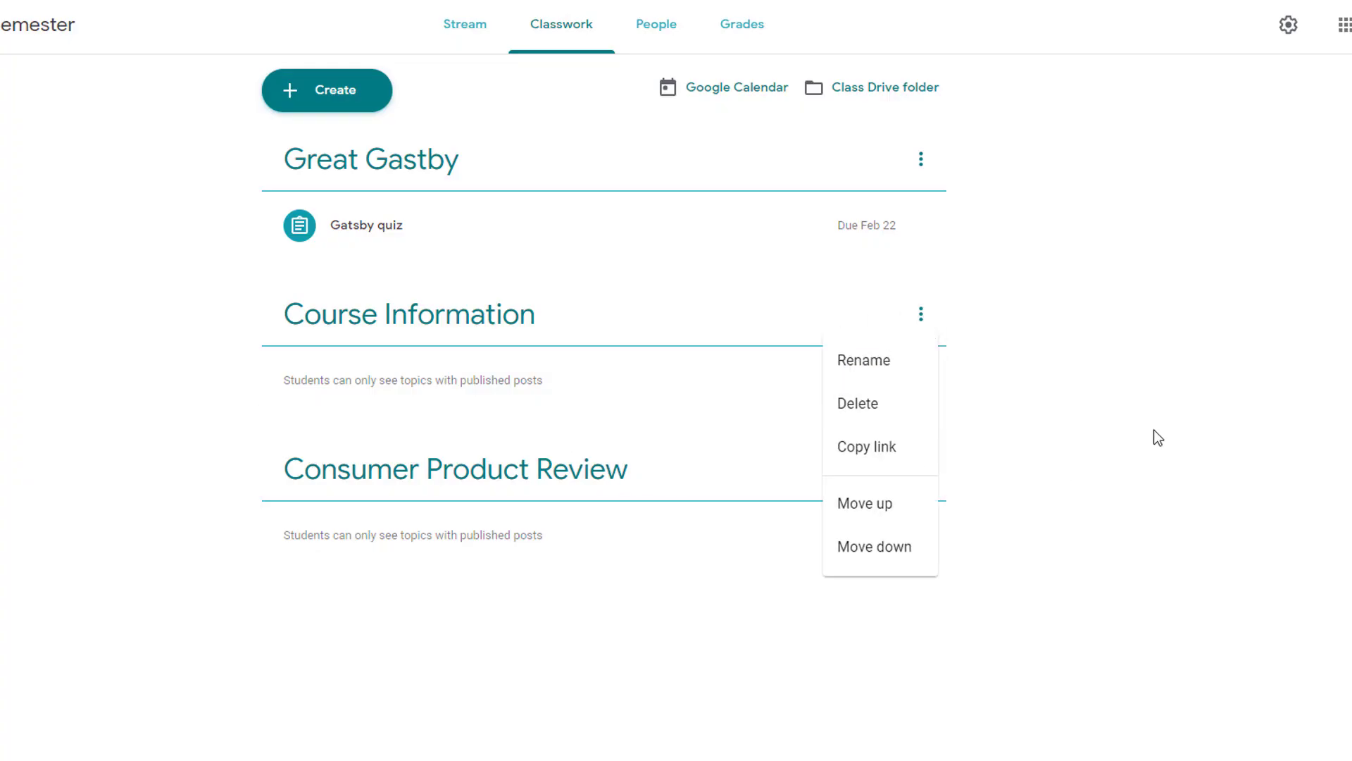
pyautogui.click(874, 546)
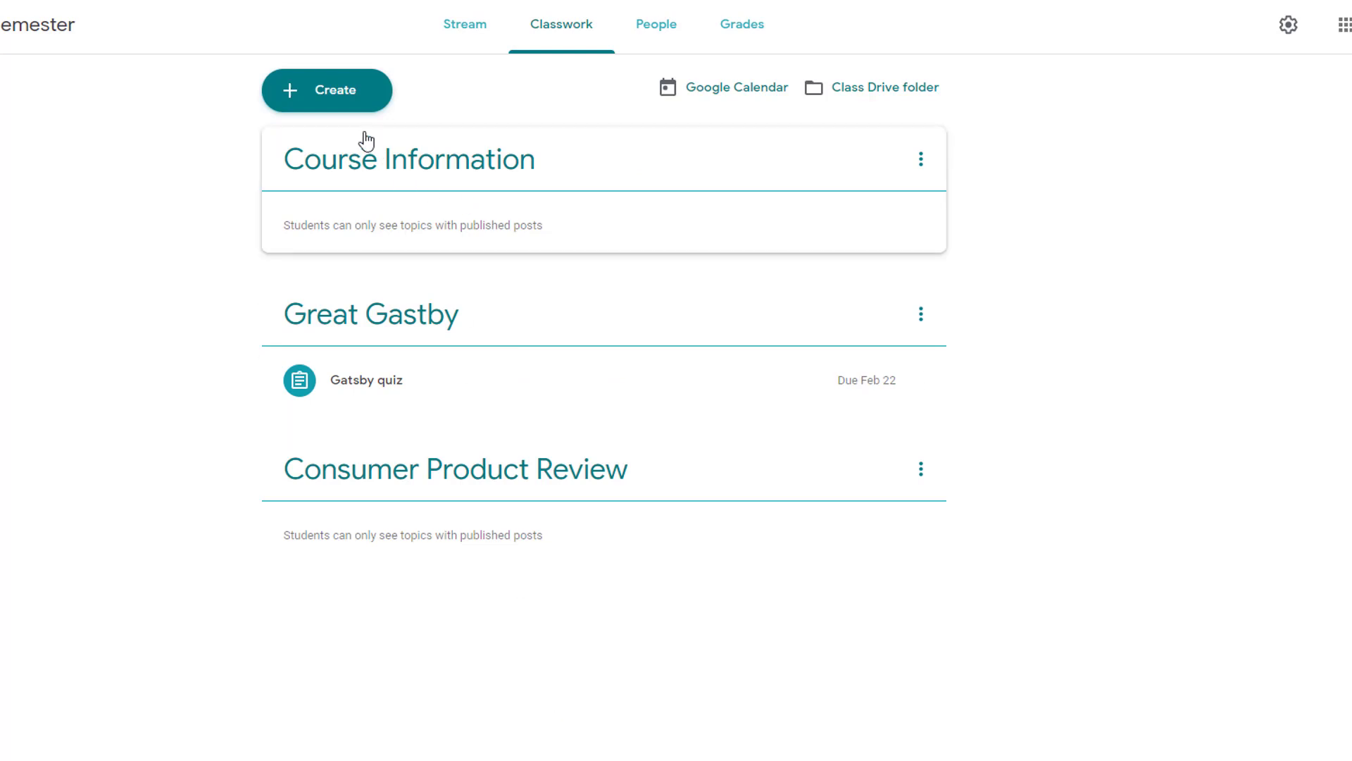
# Draft a material titled 'Course Syllabus' under the Course Information topic
pyautogui.click(326, 89)
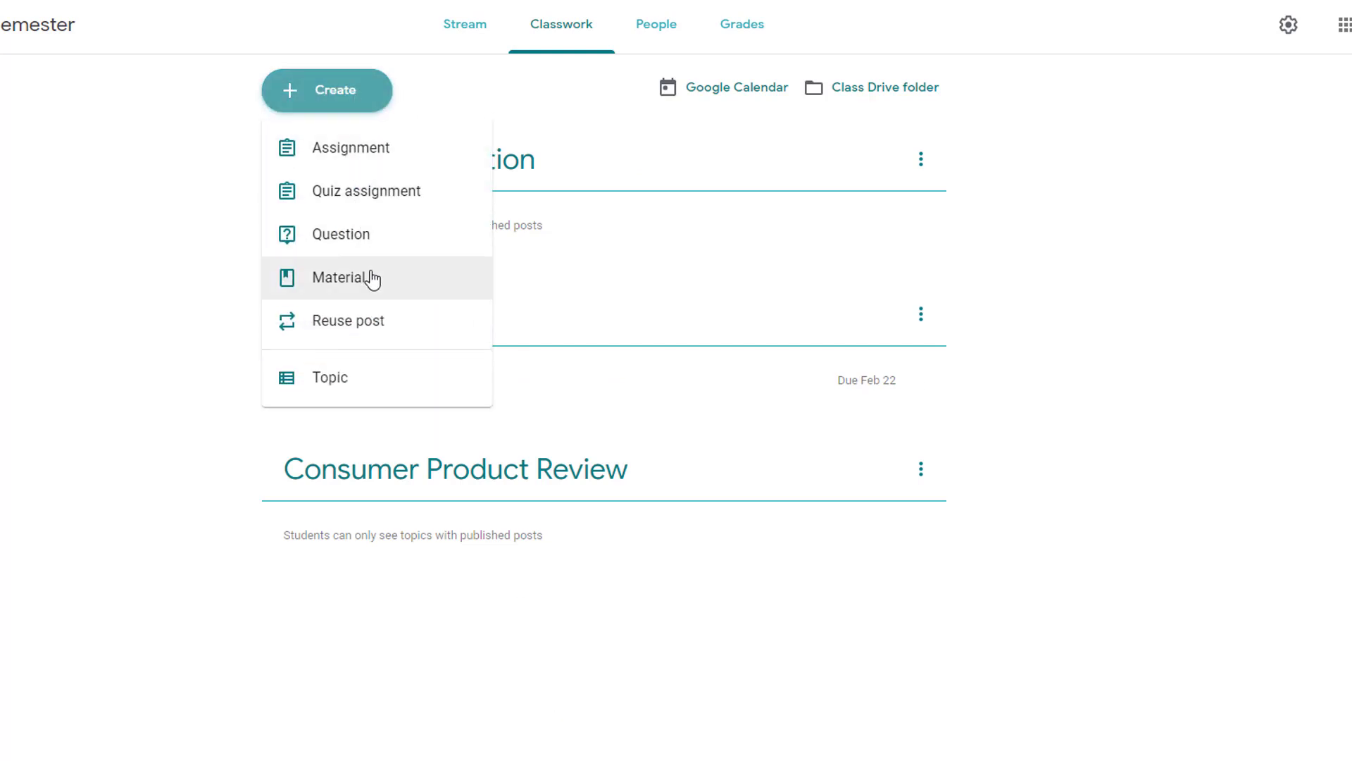
pyautogui.click(346, 277)
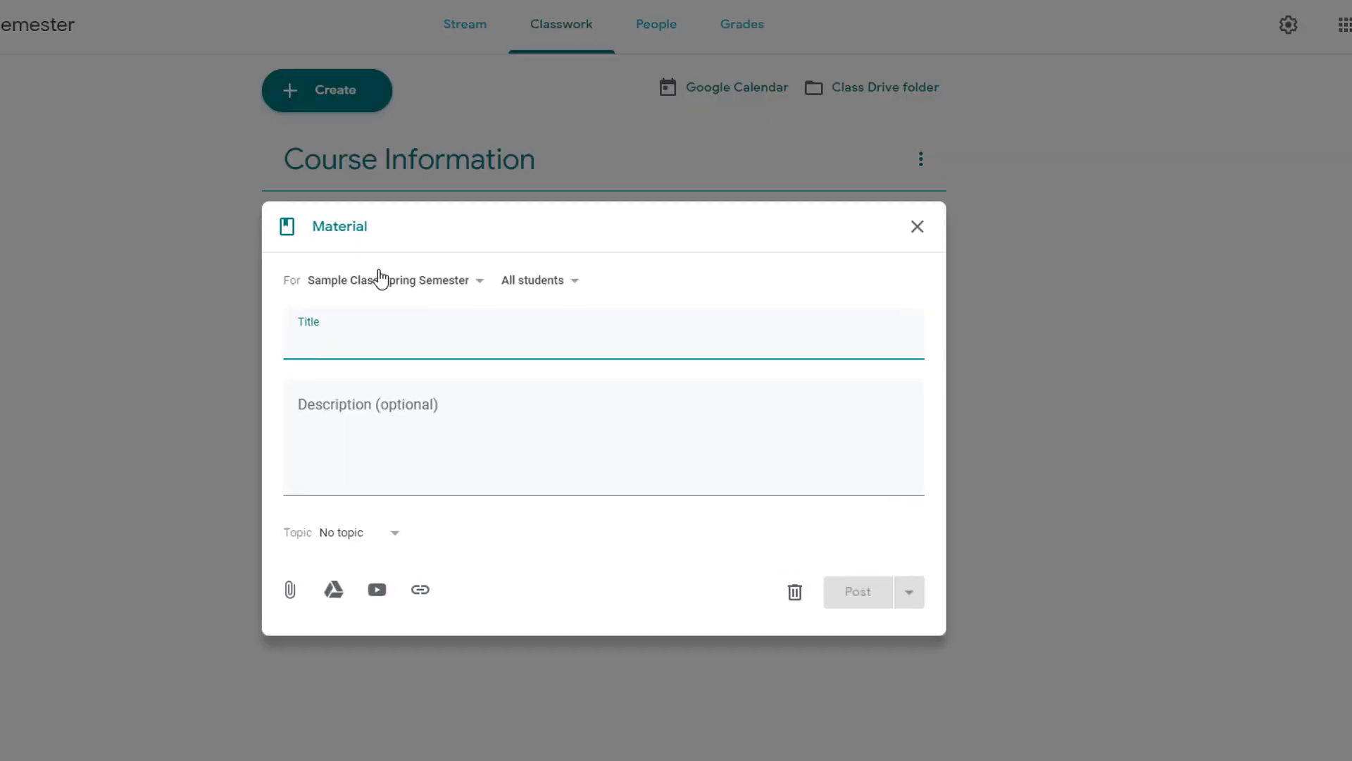
pyautogui.write('Course Syllabu')
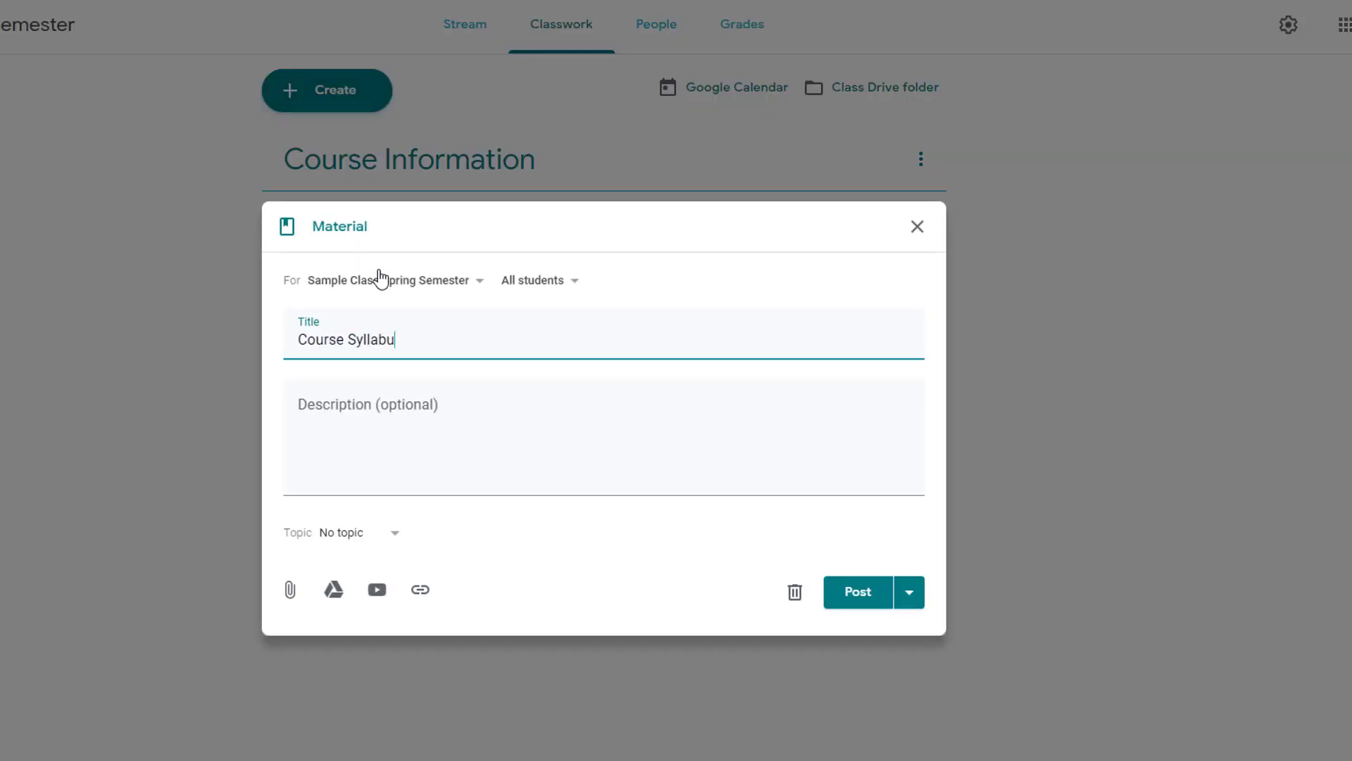
pyautogui.write('s')
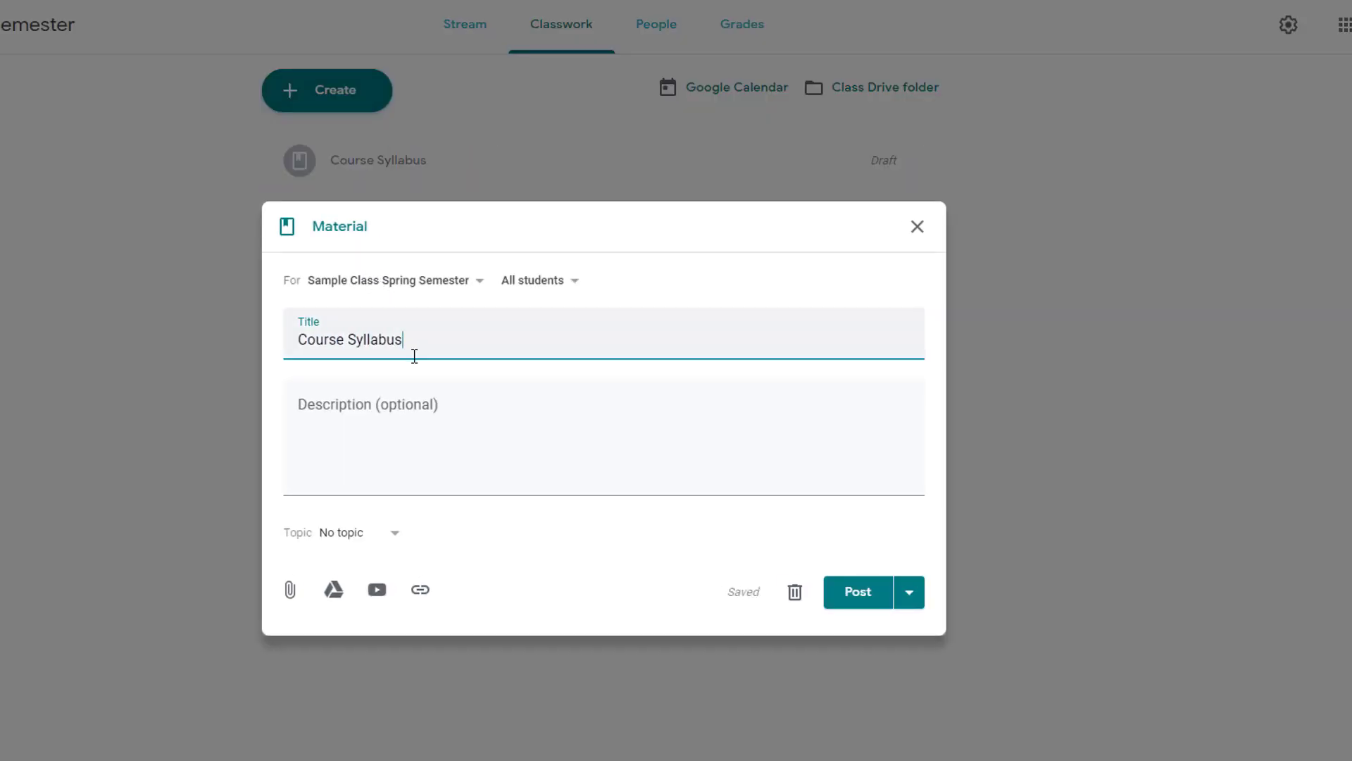
pyautogui.click(395, 532)
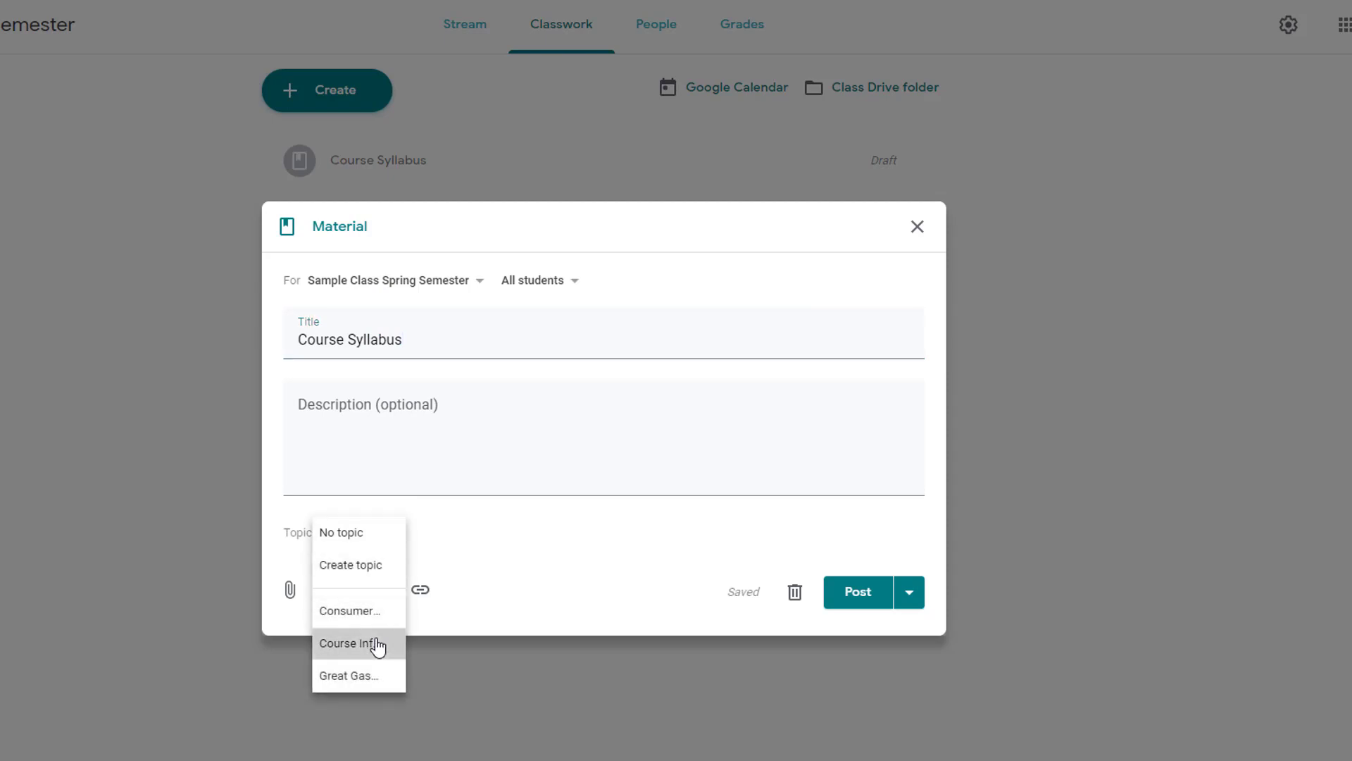
pyautogui.click(351, 643)
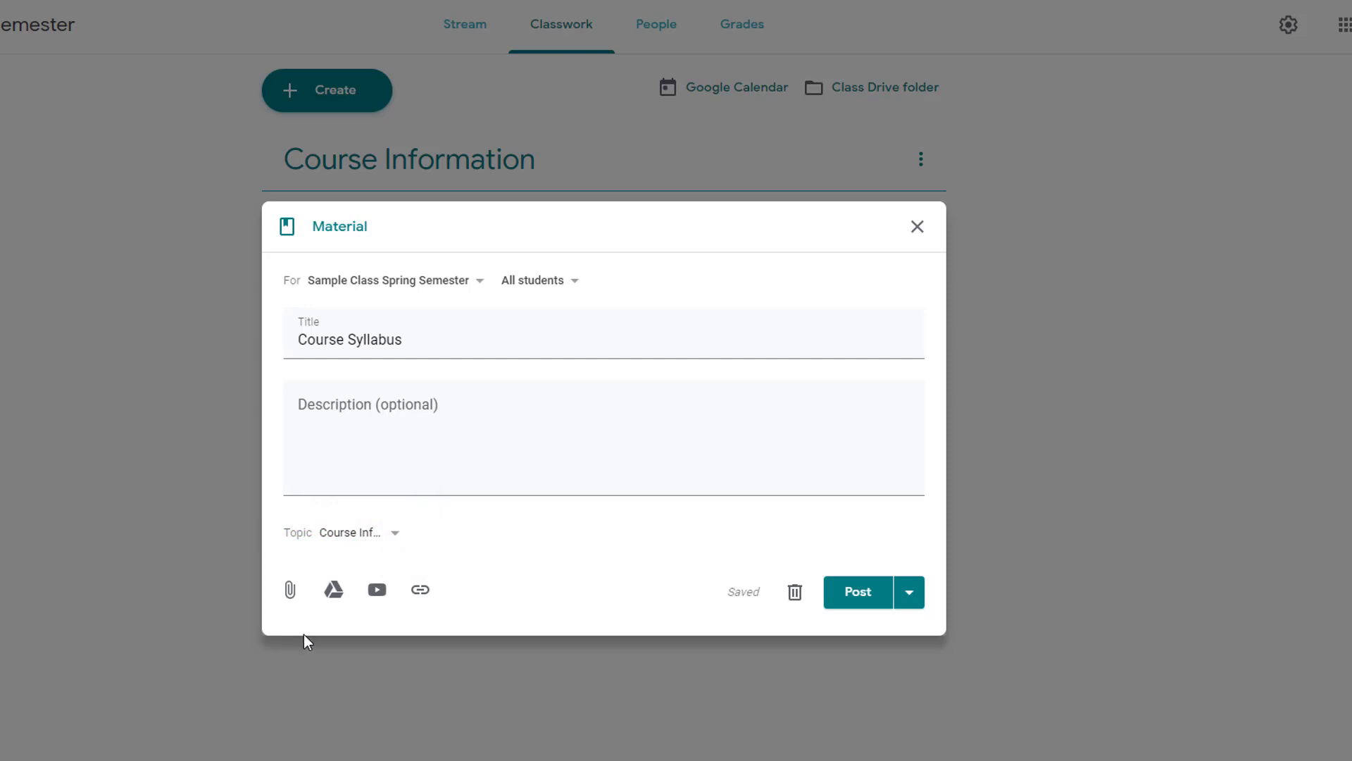
# Attach the English 9 syllabus doc from Drive and post Course Syllabus
pyautogui.click(334, 590)
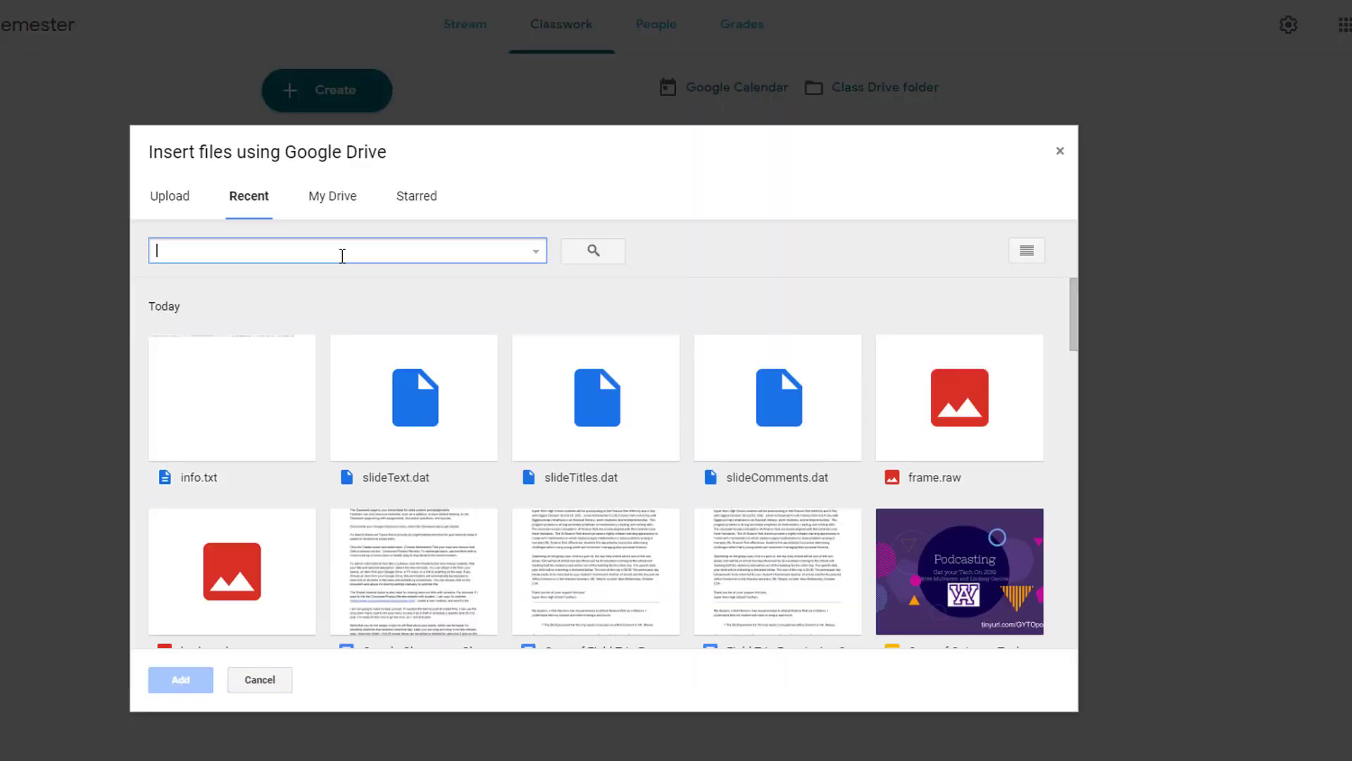
pyautogui.write('english syllabus')
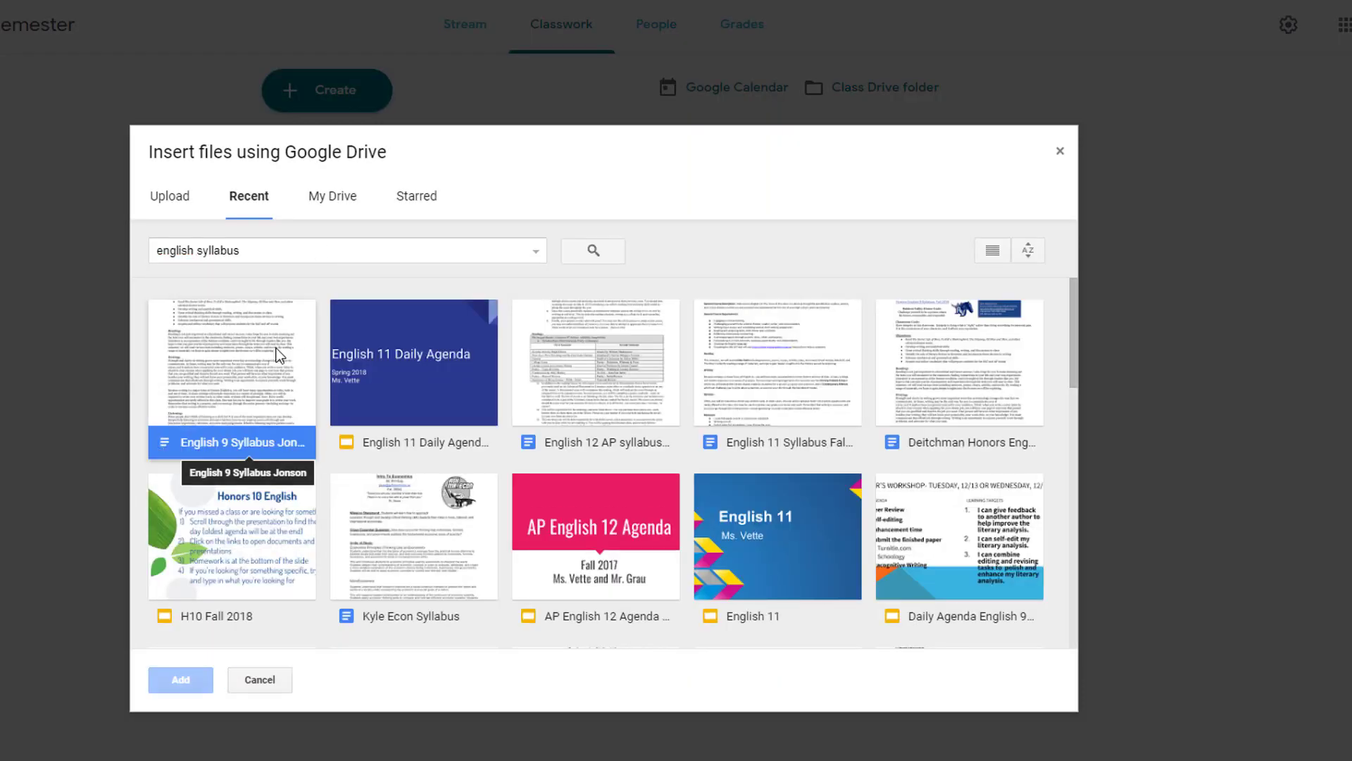
pyautogui.click(180, 680)
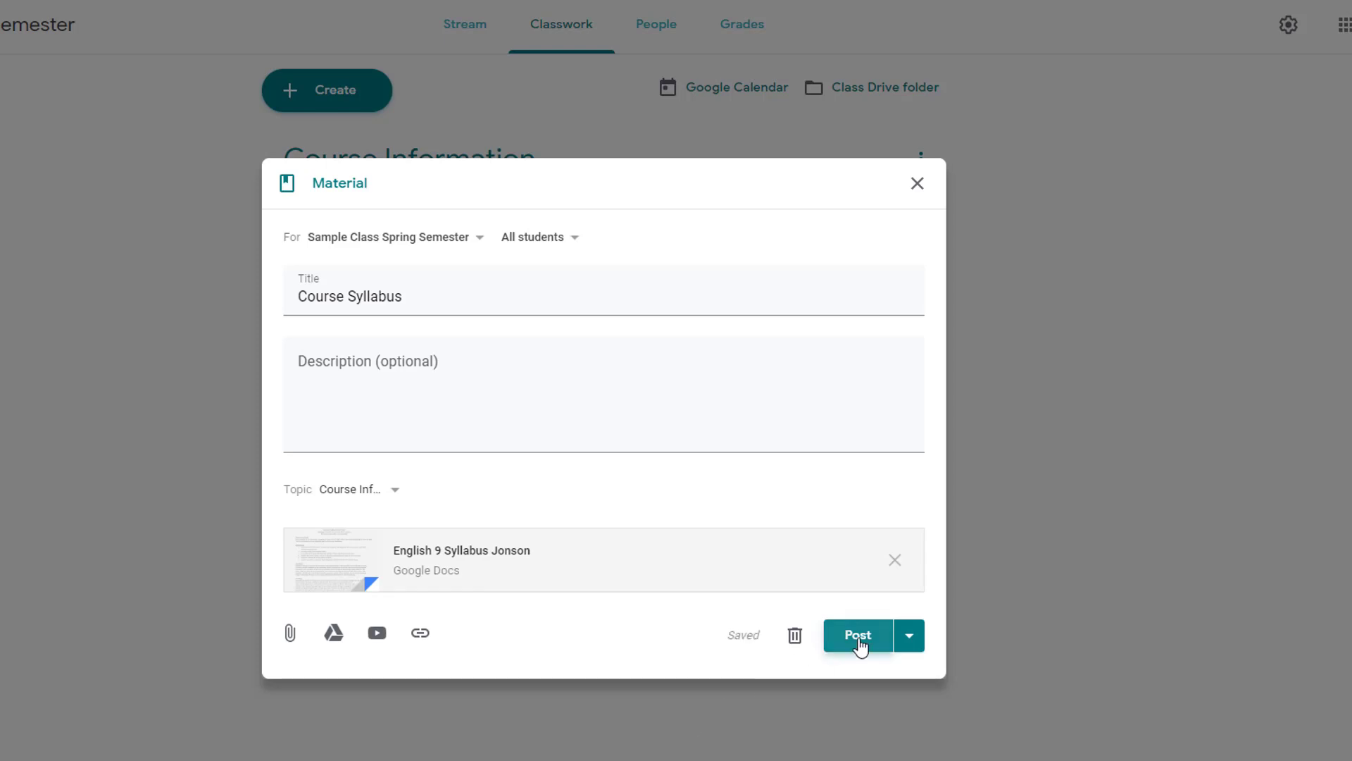
pyautogui.click(856, 635)
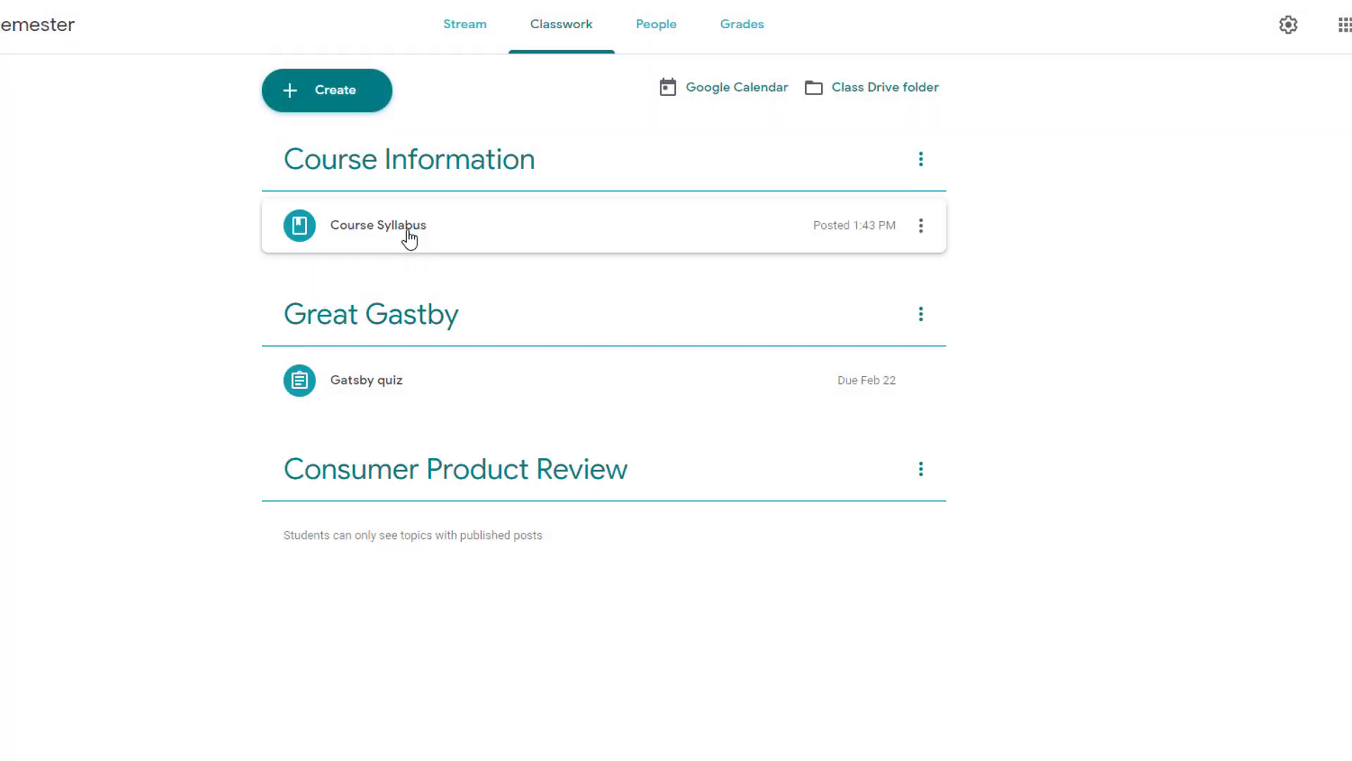
# Open the attached English 9 syllabus doc and review its sharing settings
pyautogui.click(377, 226)
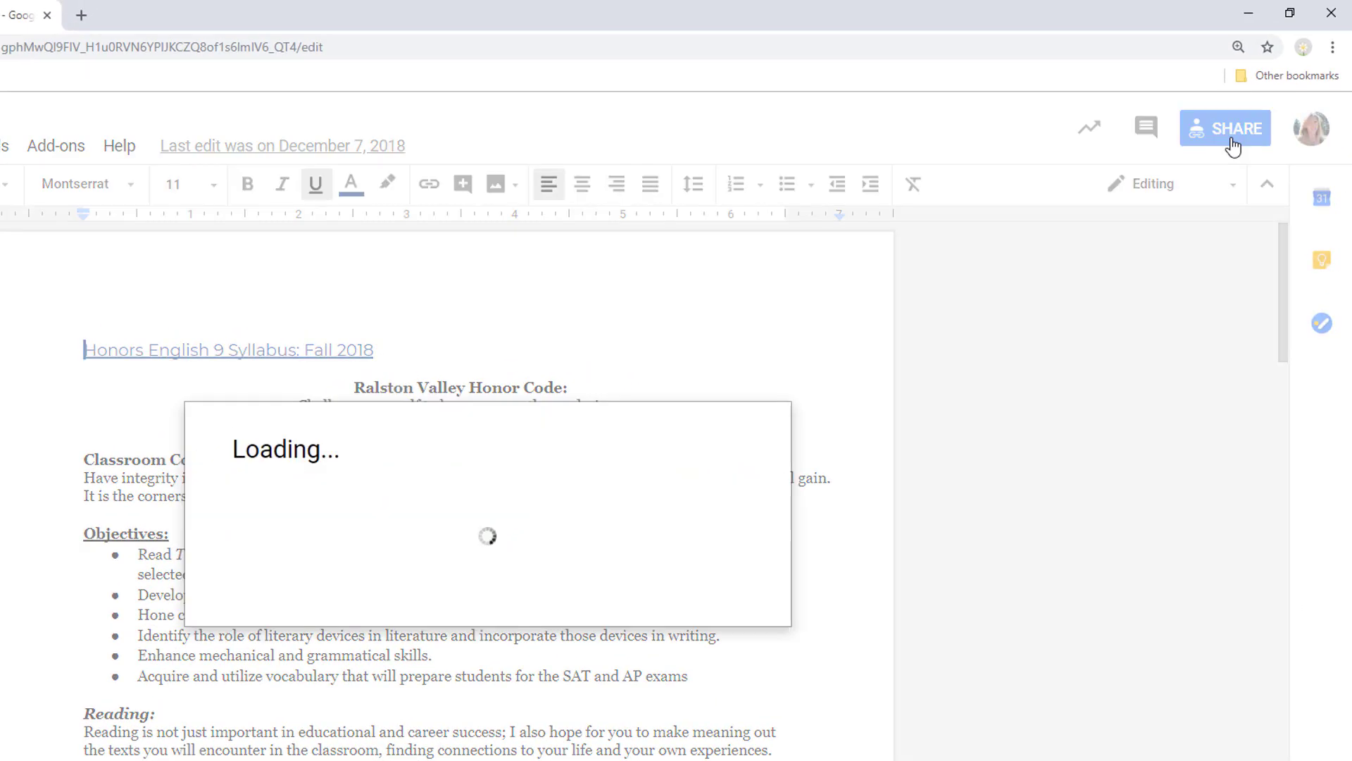
pyautogui.click(1225, 128)
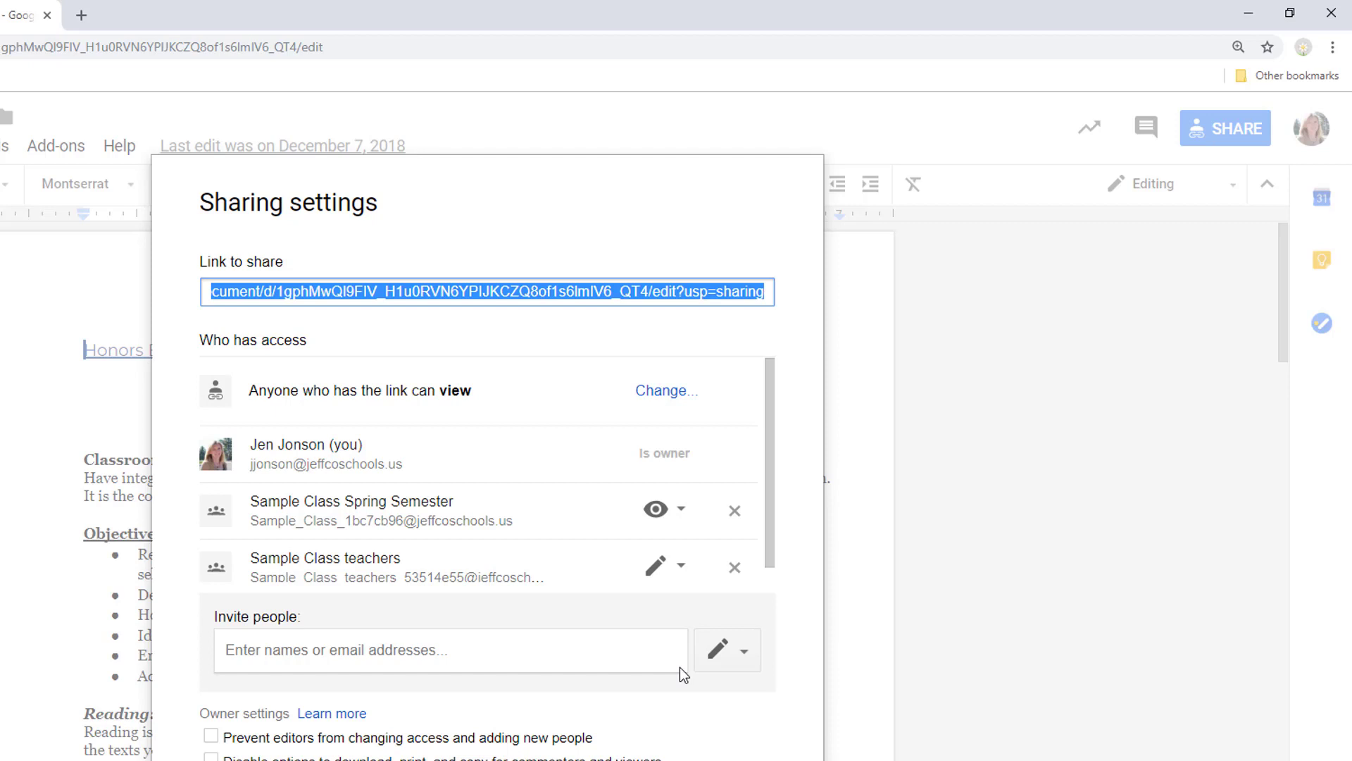
pyautogui.moveTo(656, 567)
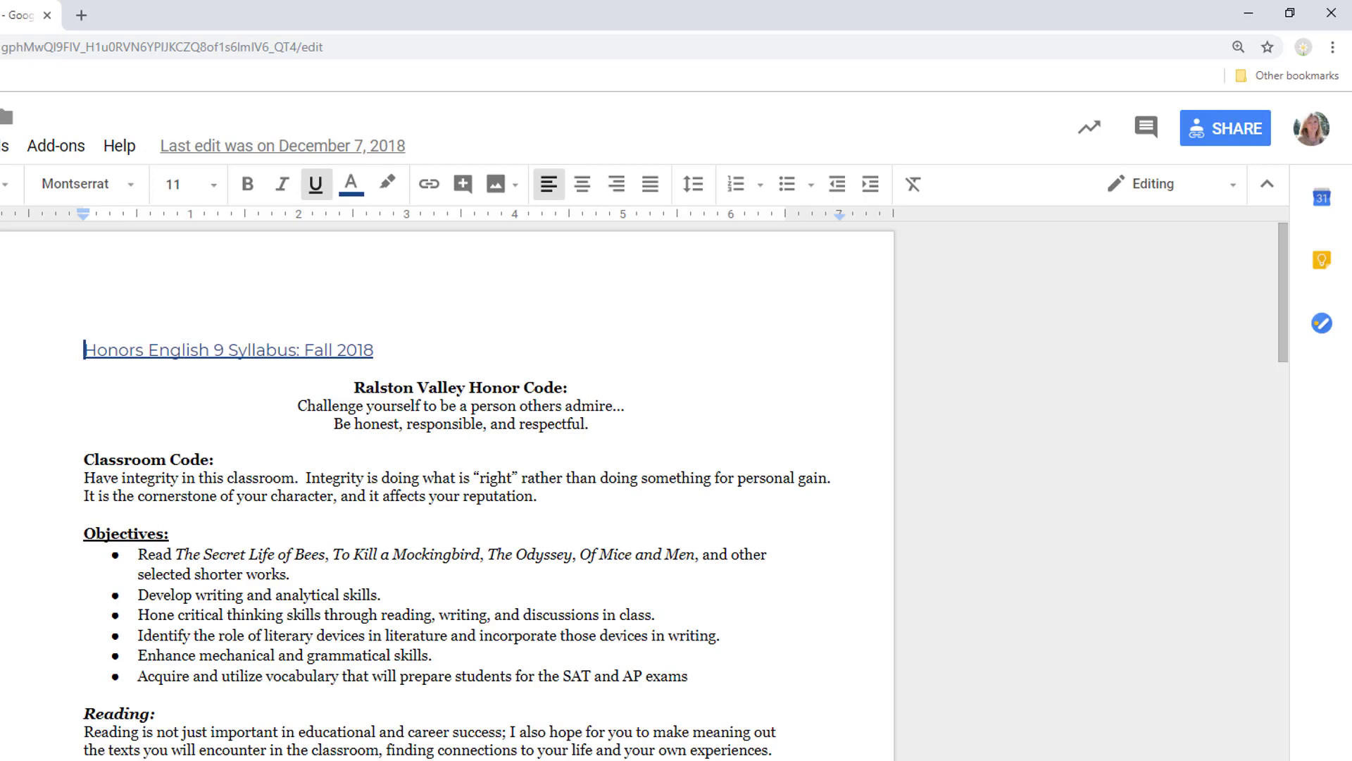
pyautogui.click(100, 13)
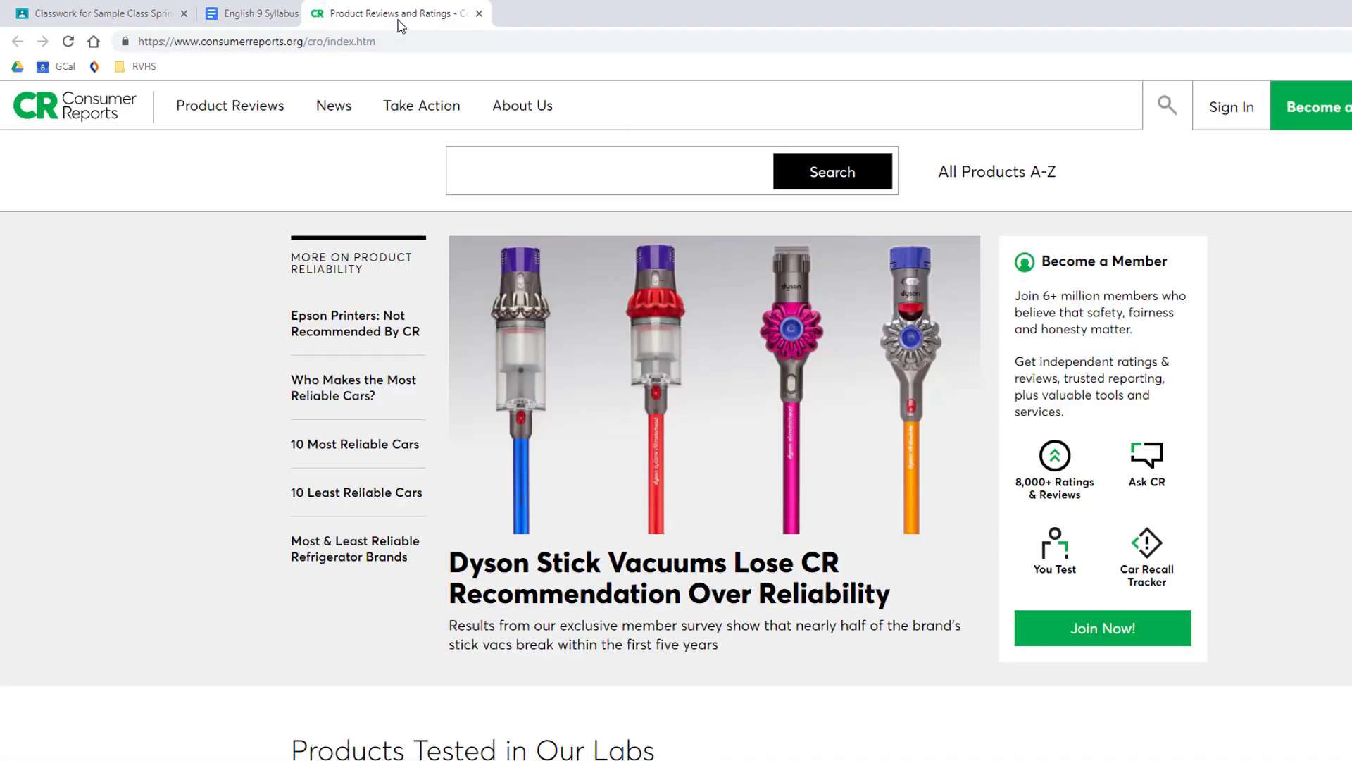
# Select the Consumer Reports product reviews page URL in the address bar
pyautogui.click(254, 41)
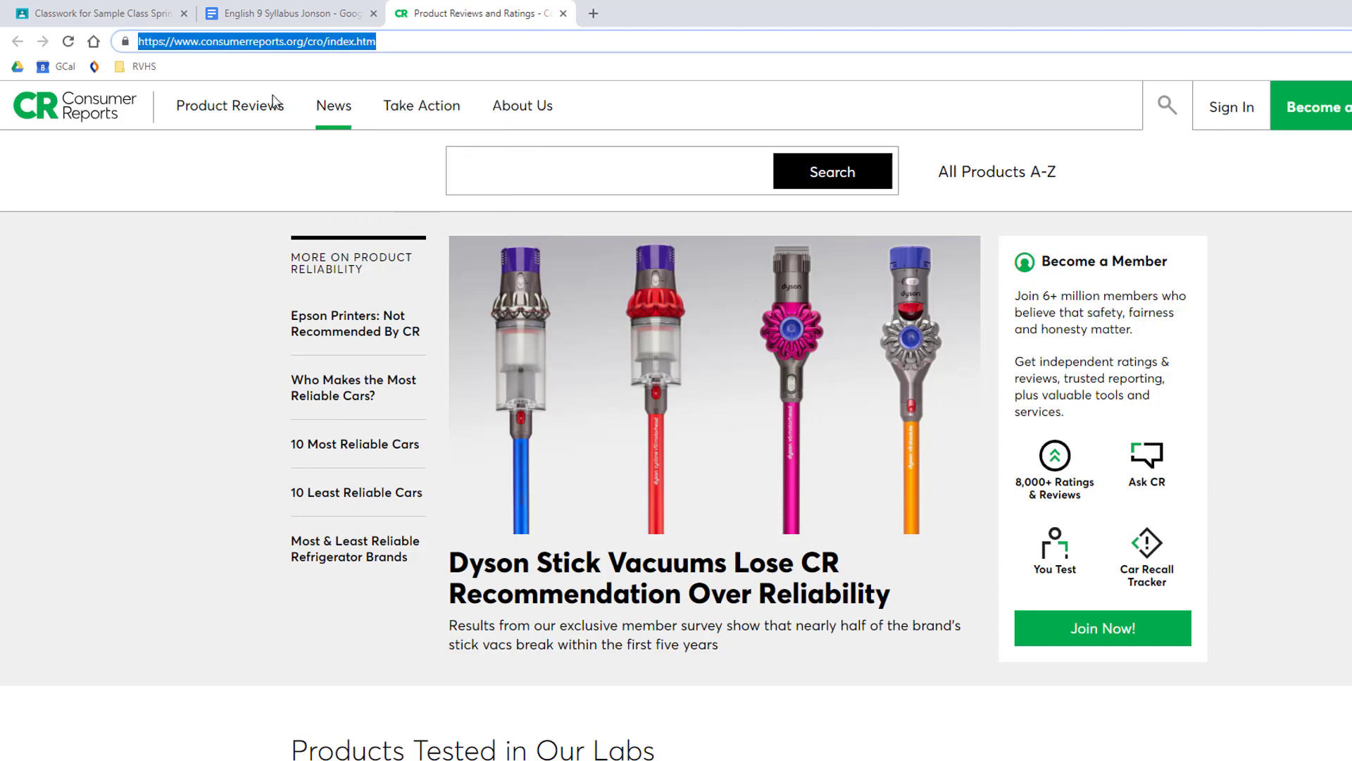
# Back in Classwork, title a new material 'Consumer Product Review Examples'
pyautogui.click(97, 13)
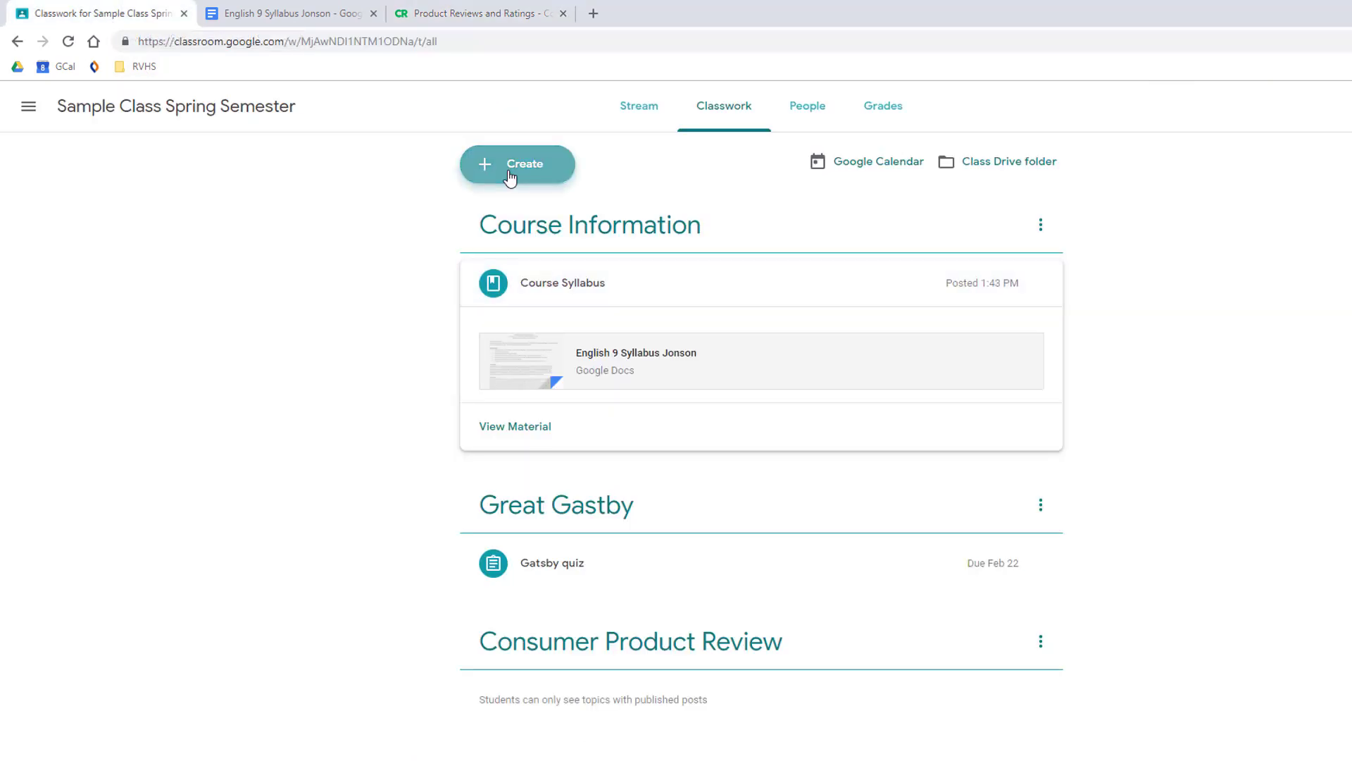
pyautogui.write('C')
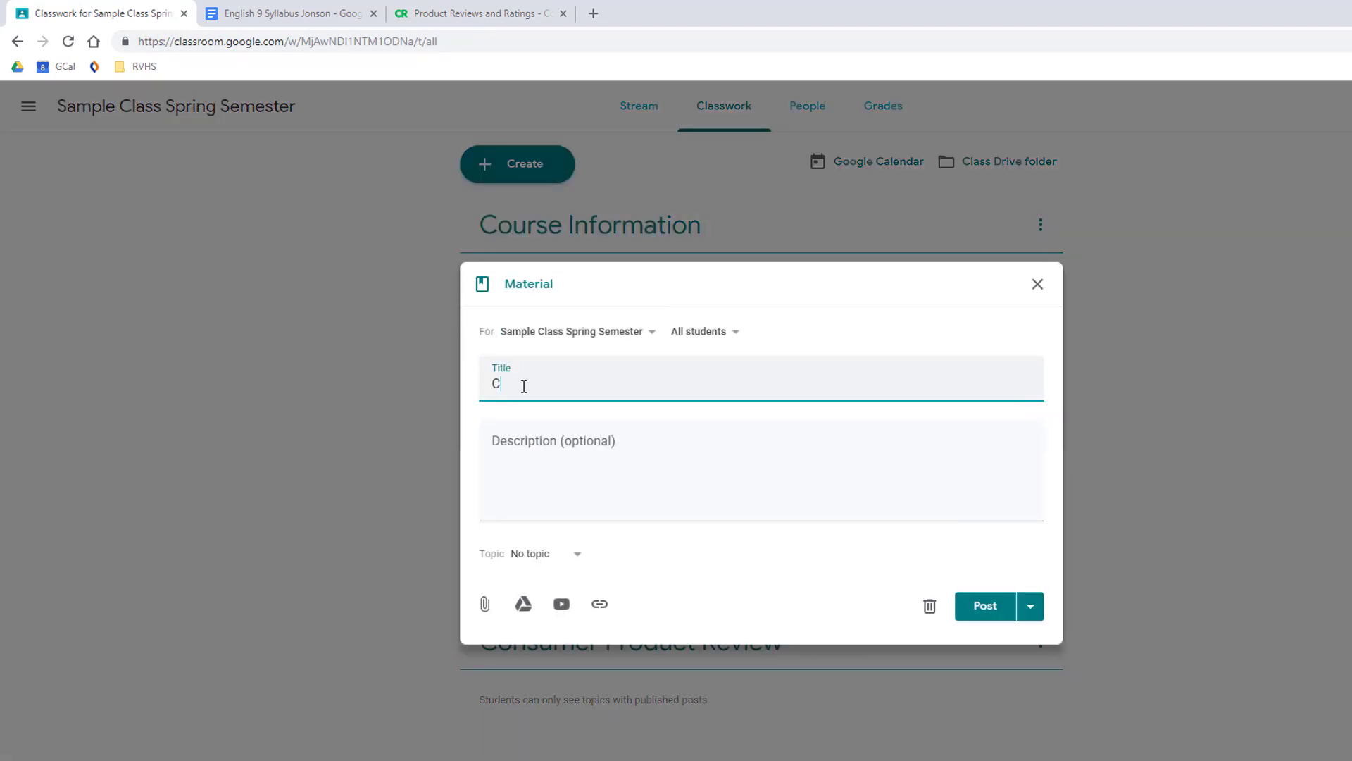
pyautogui.write('onsumer Product Review Examples')
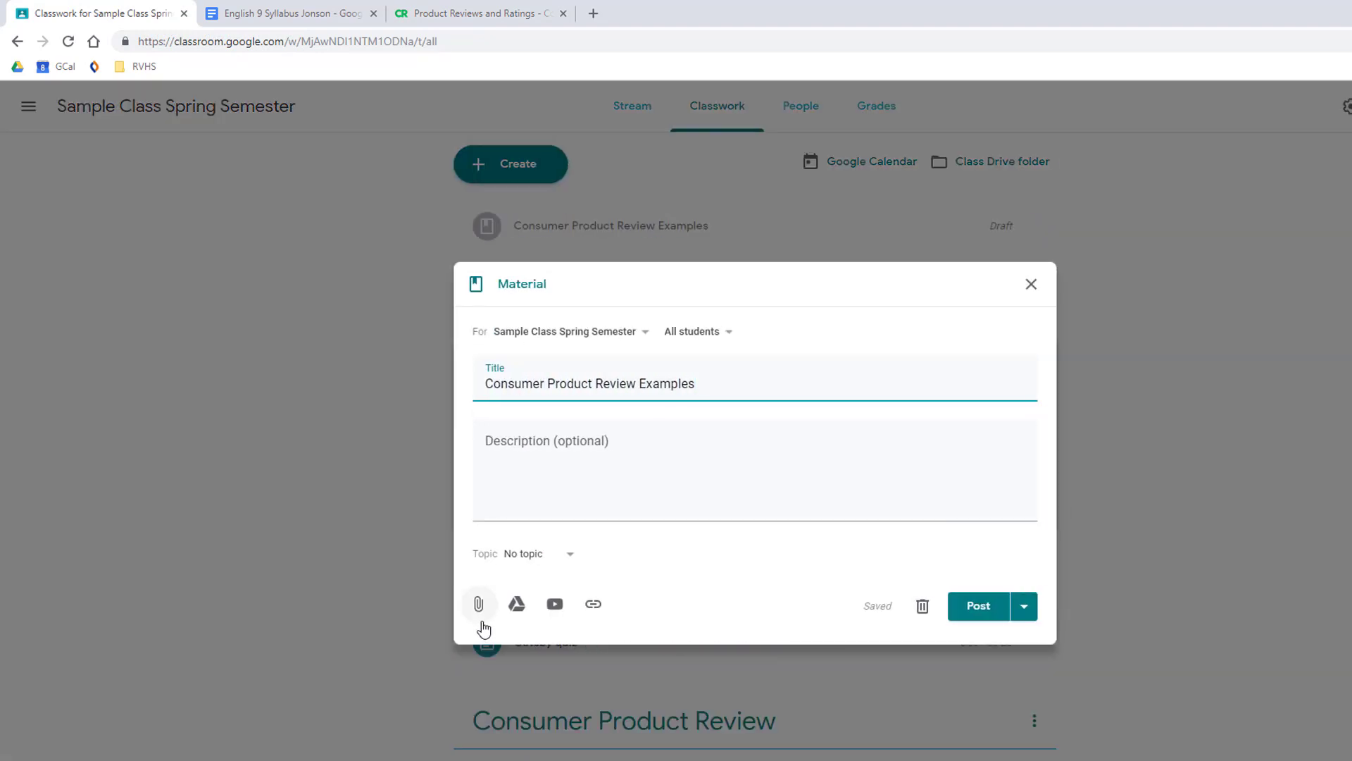
# Attach the Consumer Reports web link and post the material
pyautogui.click(592, 602)
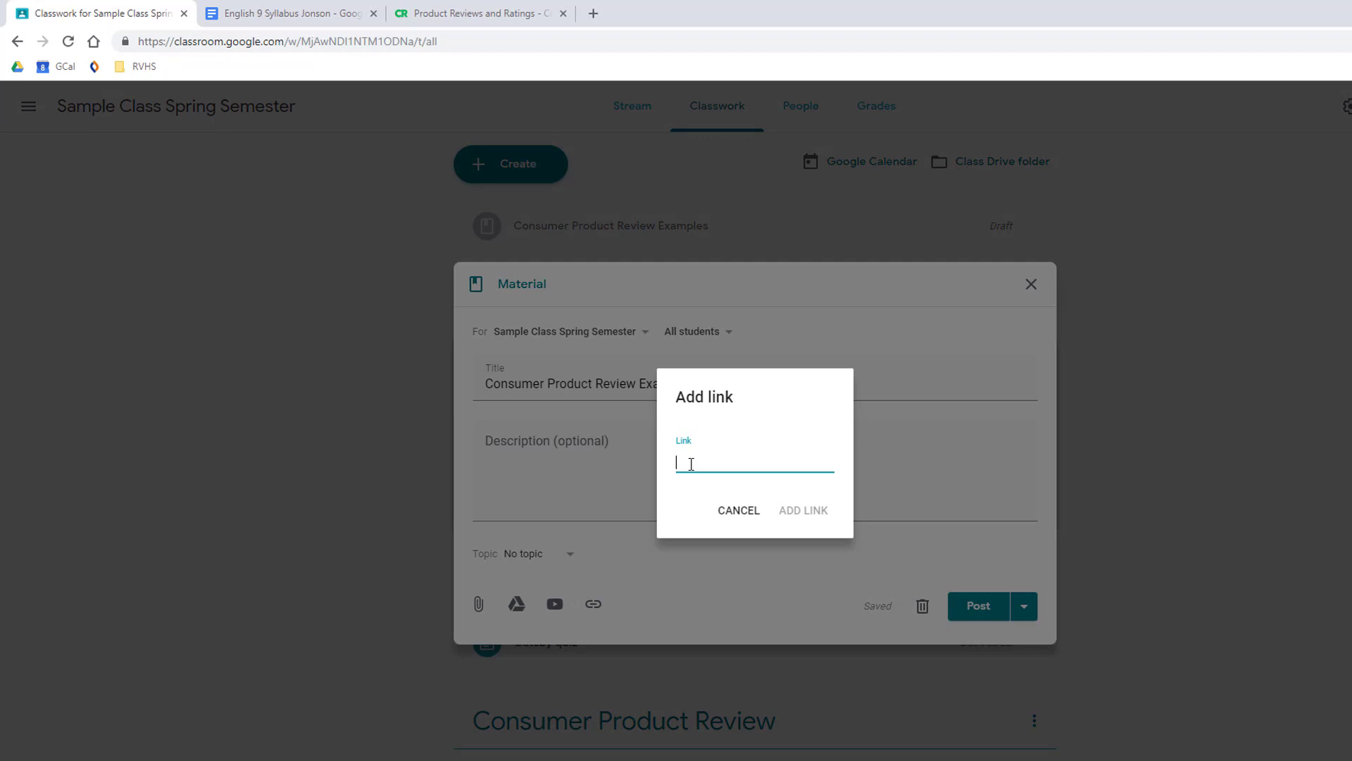
pyautogui.click(802, 510)
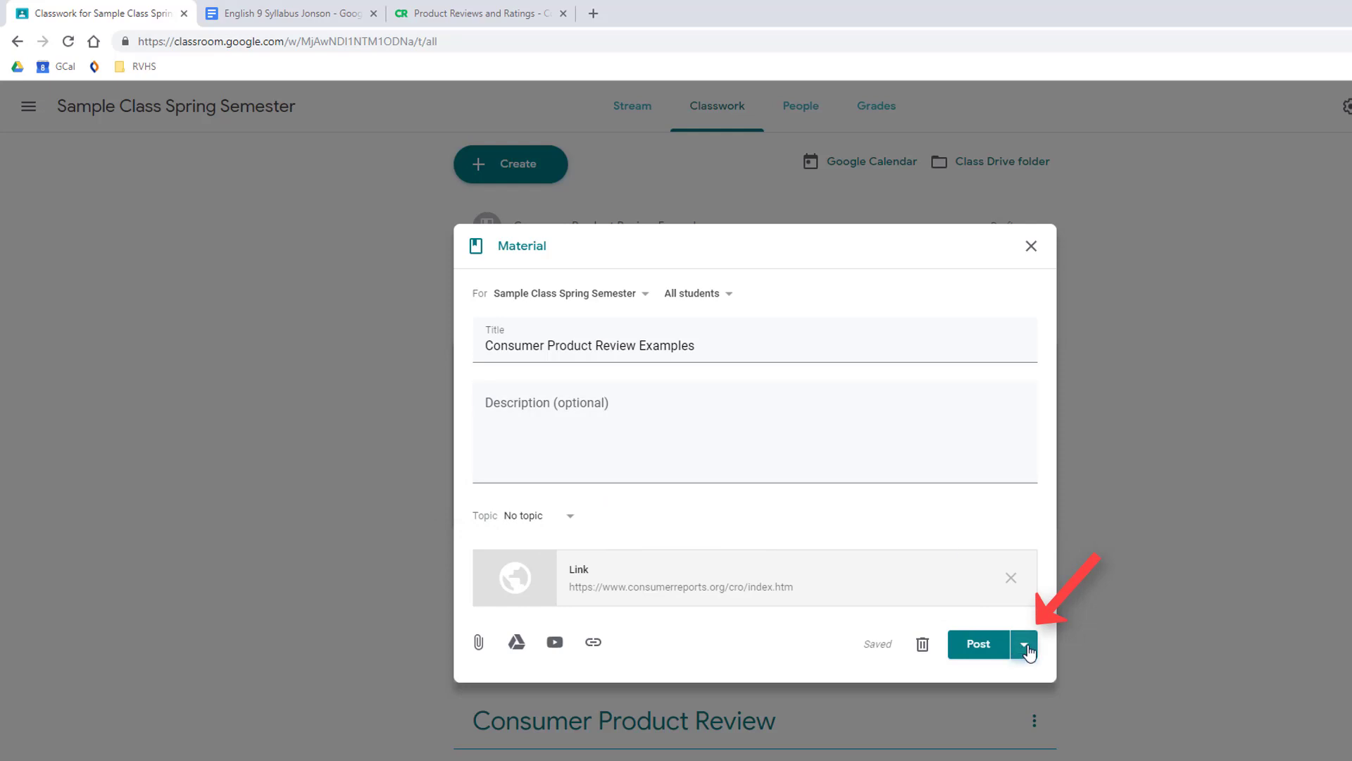
pyautogui.click(1025, 644)
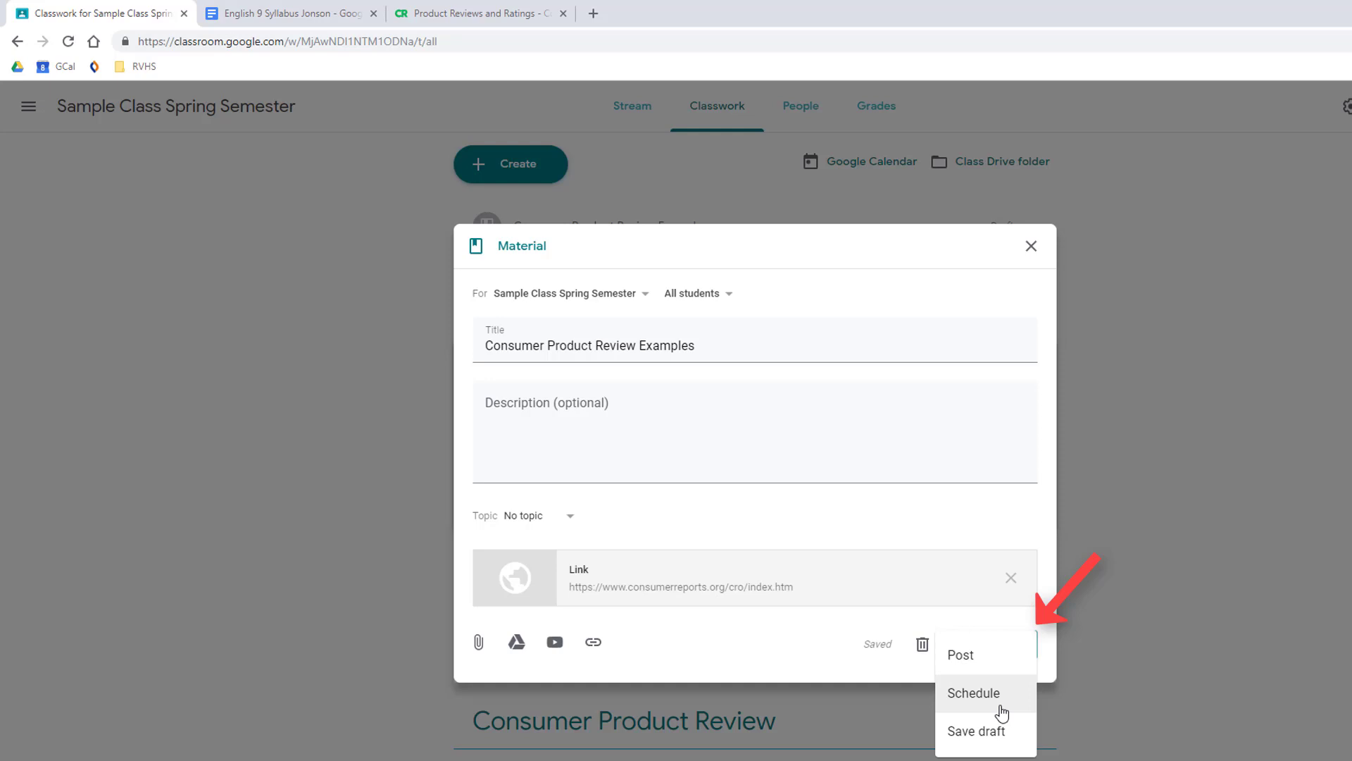
pyautogui.click(960, 655)
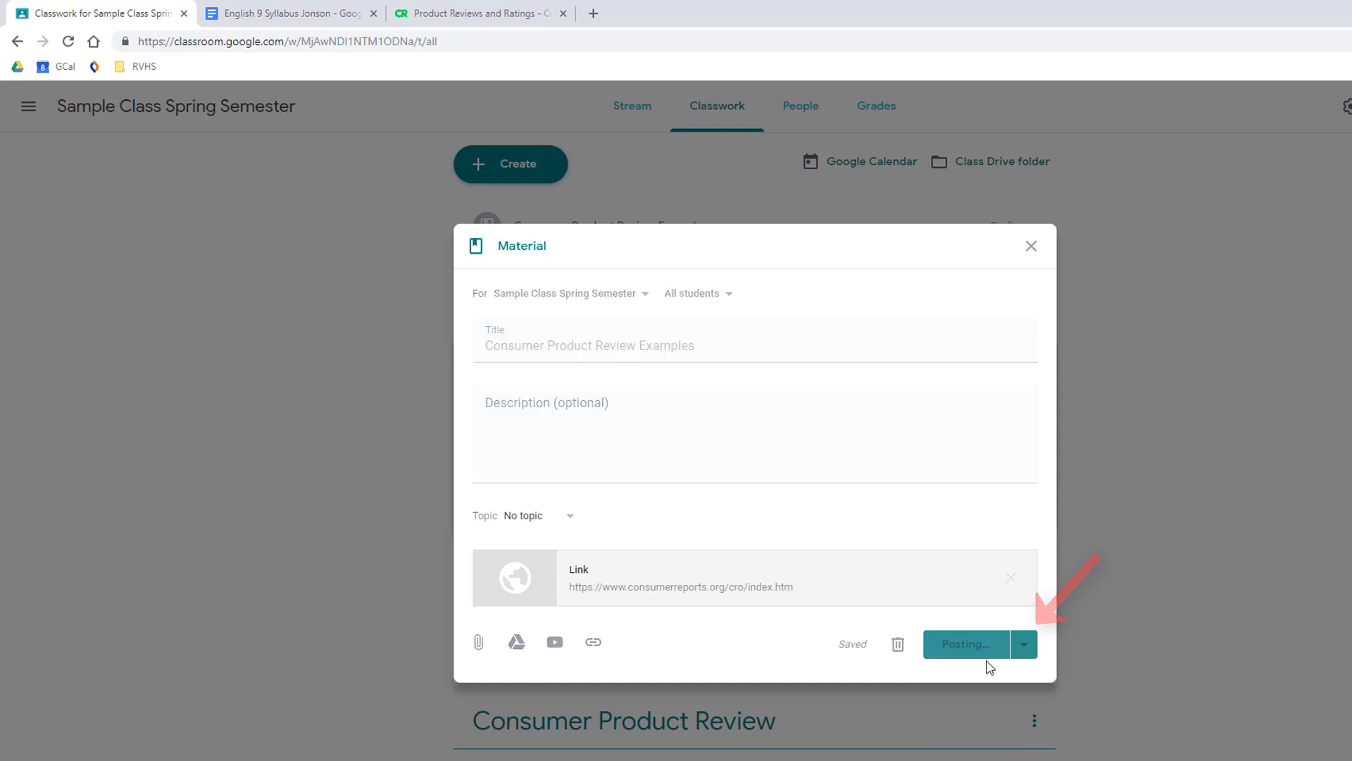
pyautogui.click(966, 645)
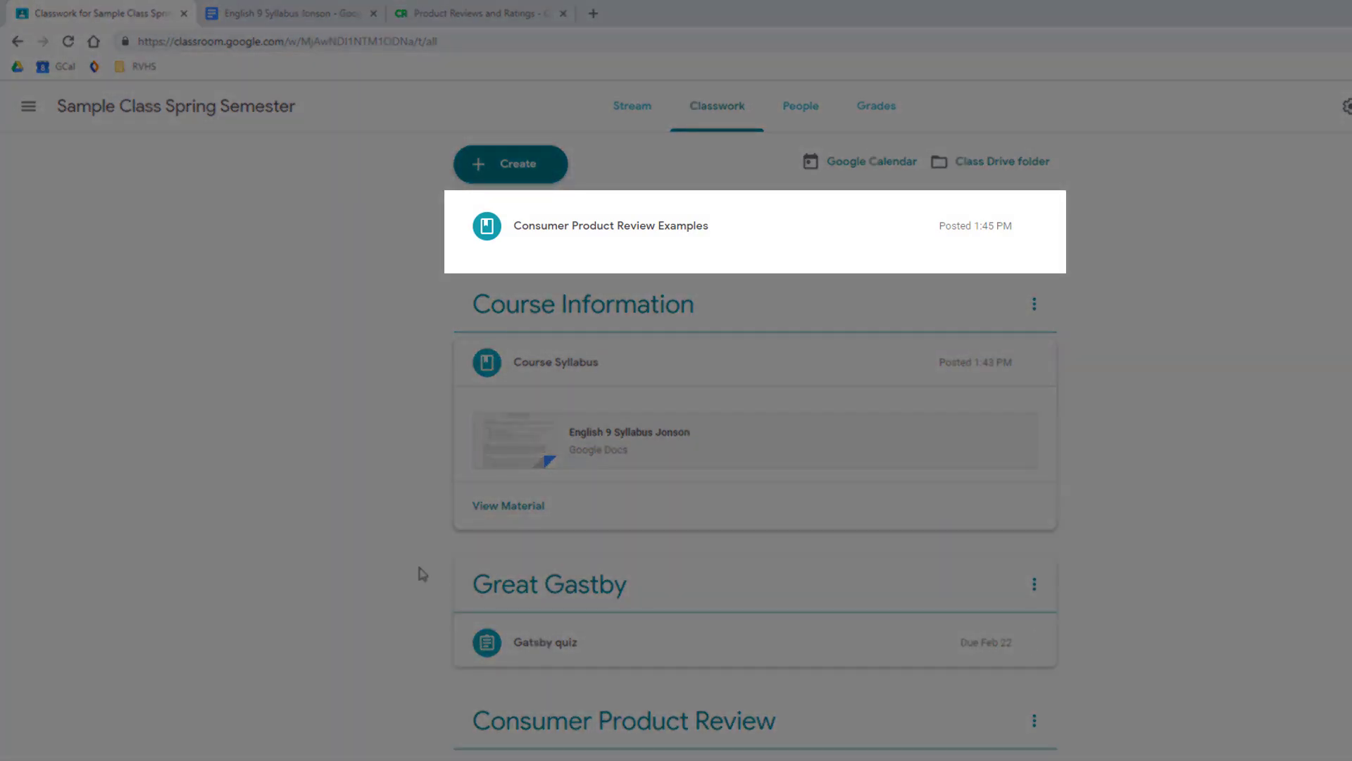
pyautogui.moveTo(359, 557)
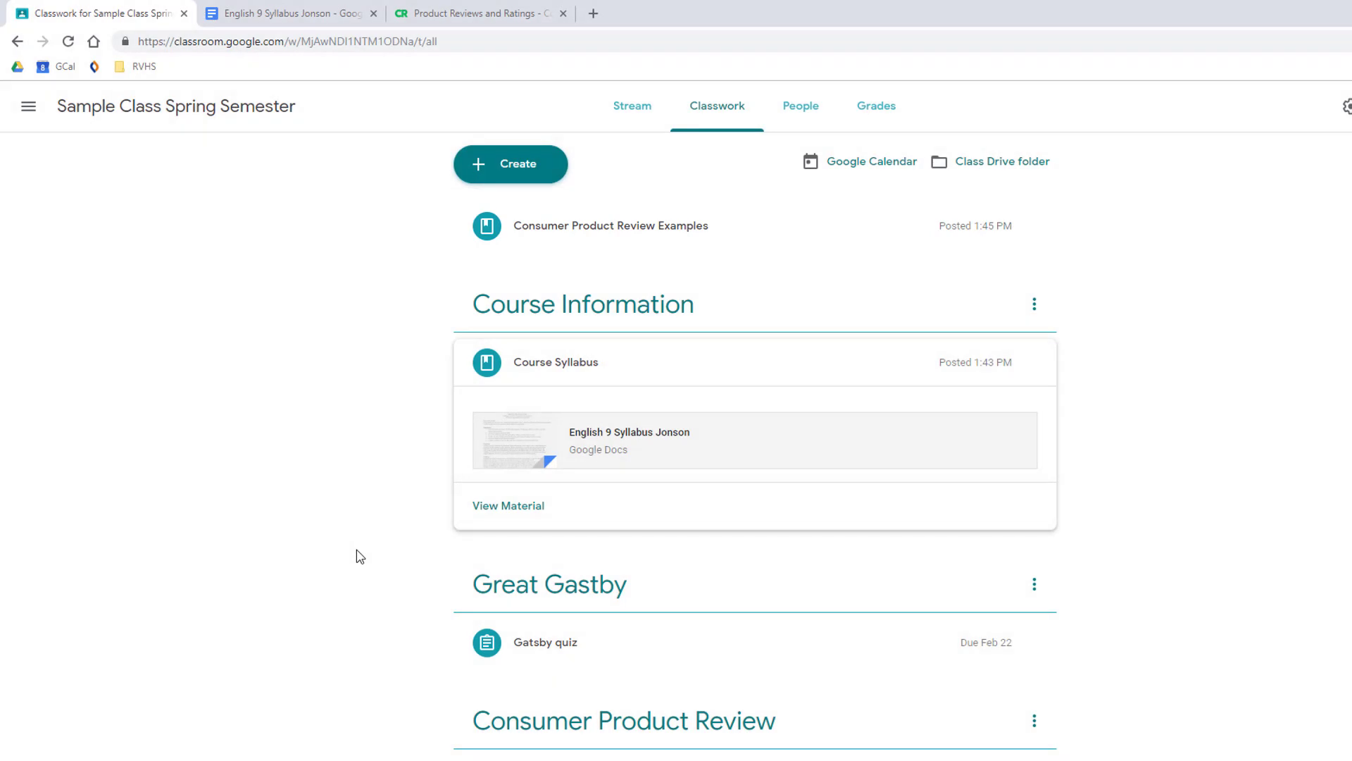
pyautogui.moveTo(667, 236)
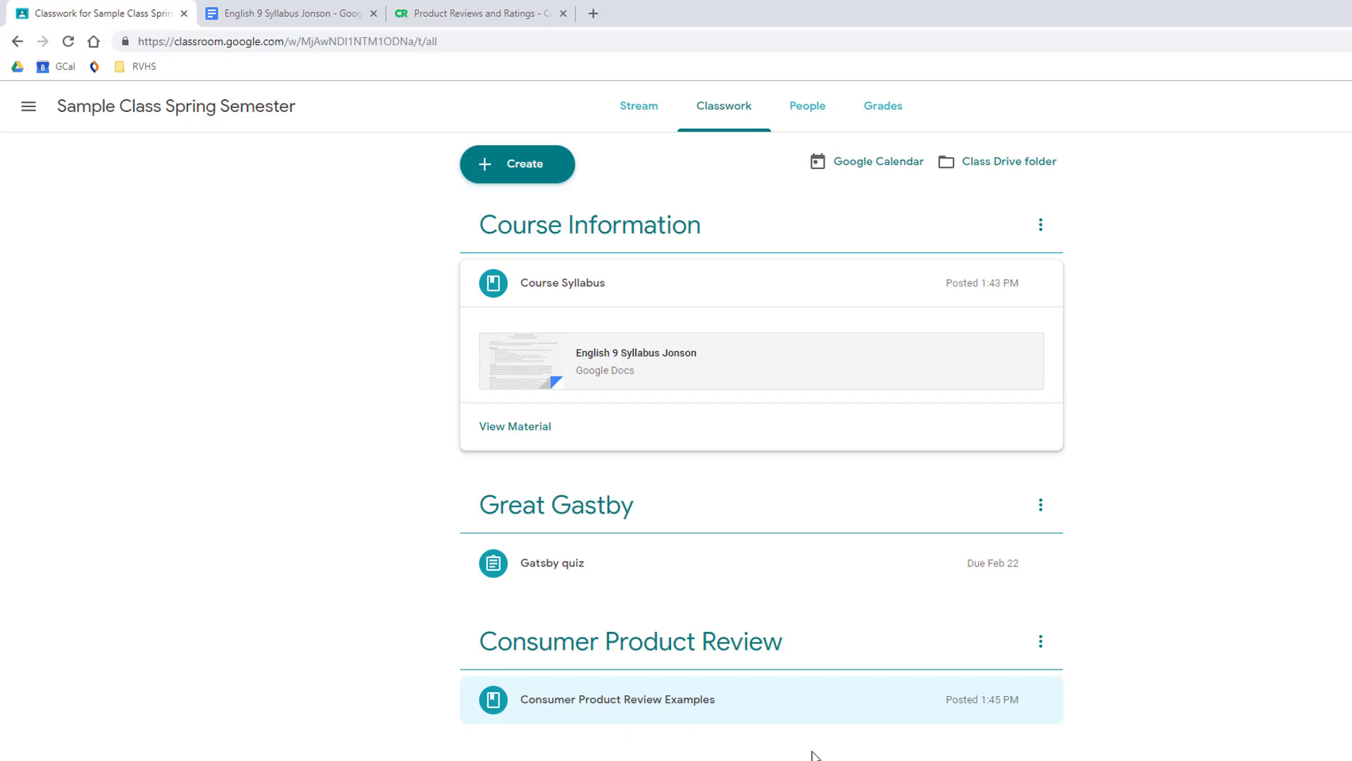
# Open the Consumer Product Review Examples post's actions menu to edit its topic
pyautogui.scroll(-3)
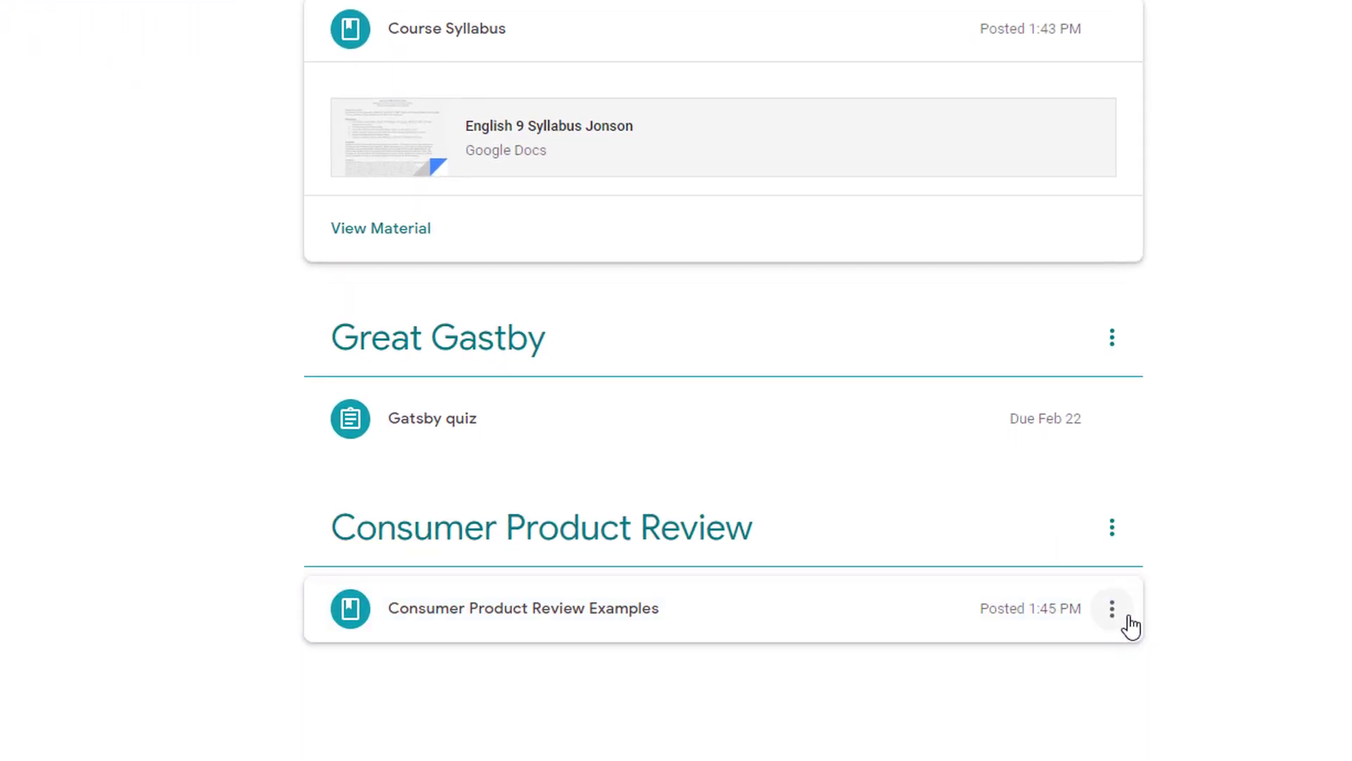
pyautogui.click(1112, 608)
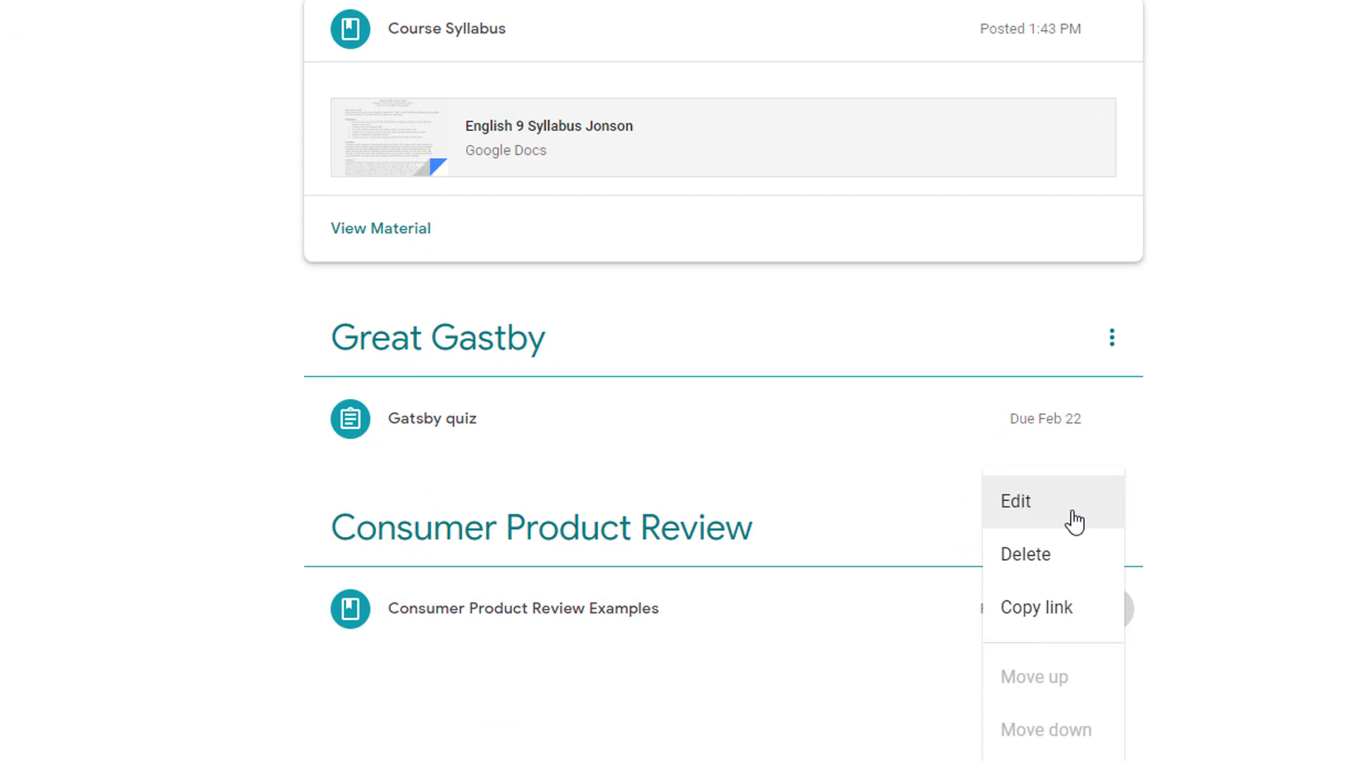
pyautogui.moveTo(1266, 568)
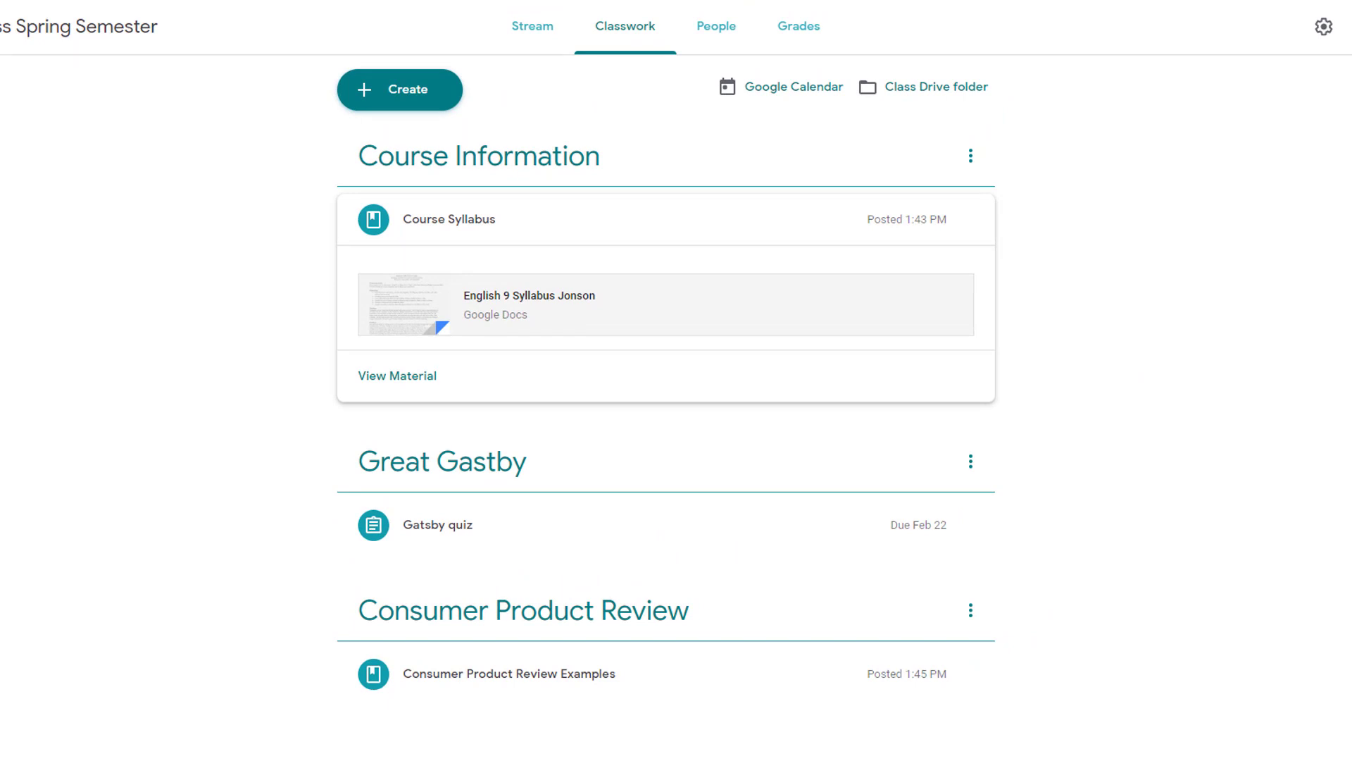
# Reuse English 10's Field Trip Permission Form and post it under Course Information
pyautogui.click(399, 89)
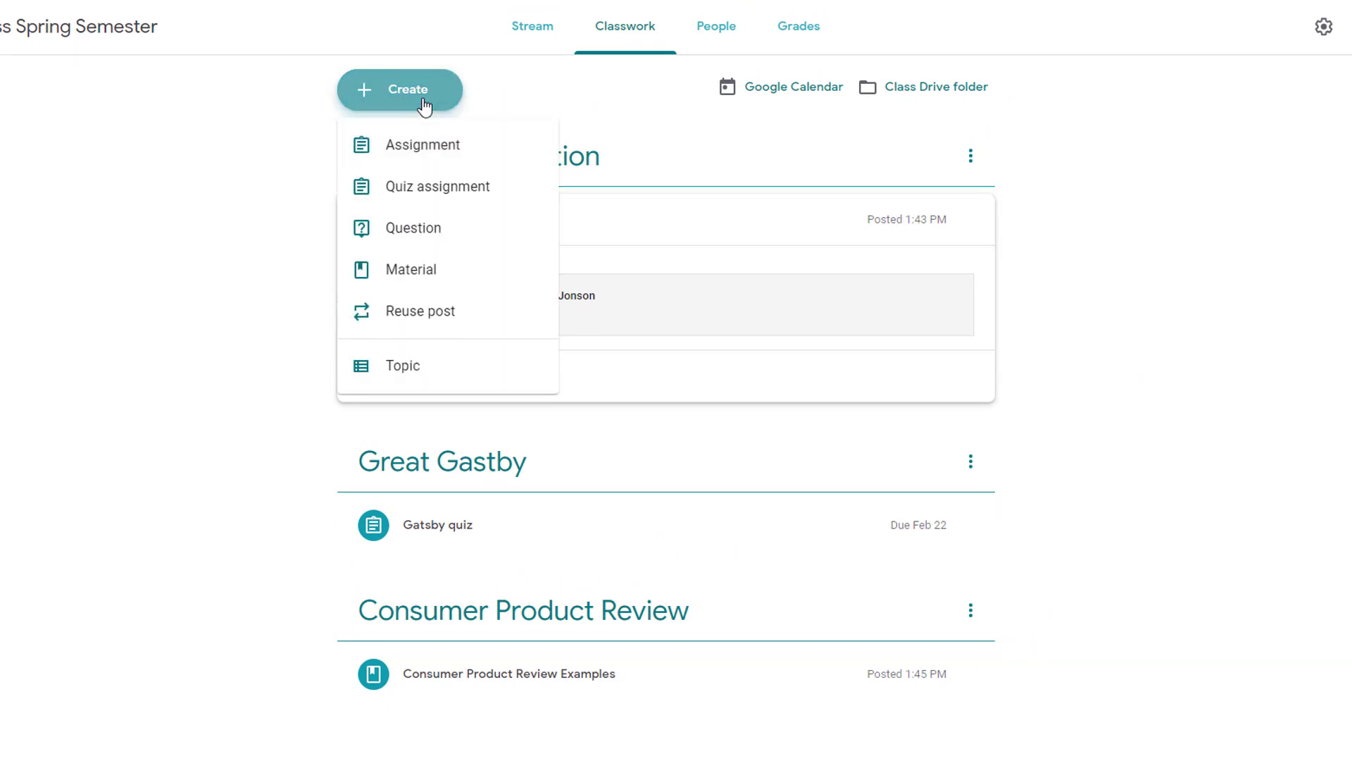
pyautogui.click(421, 310)
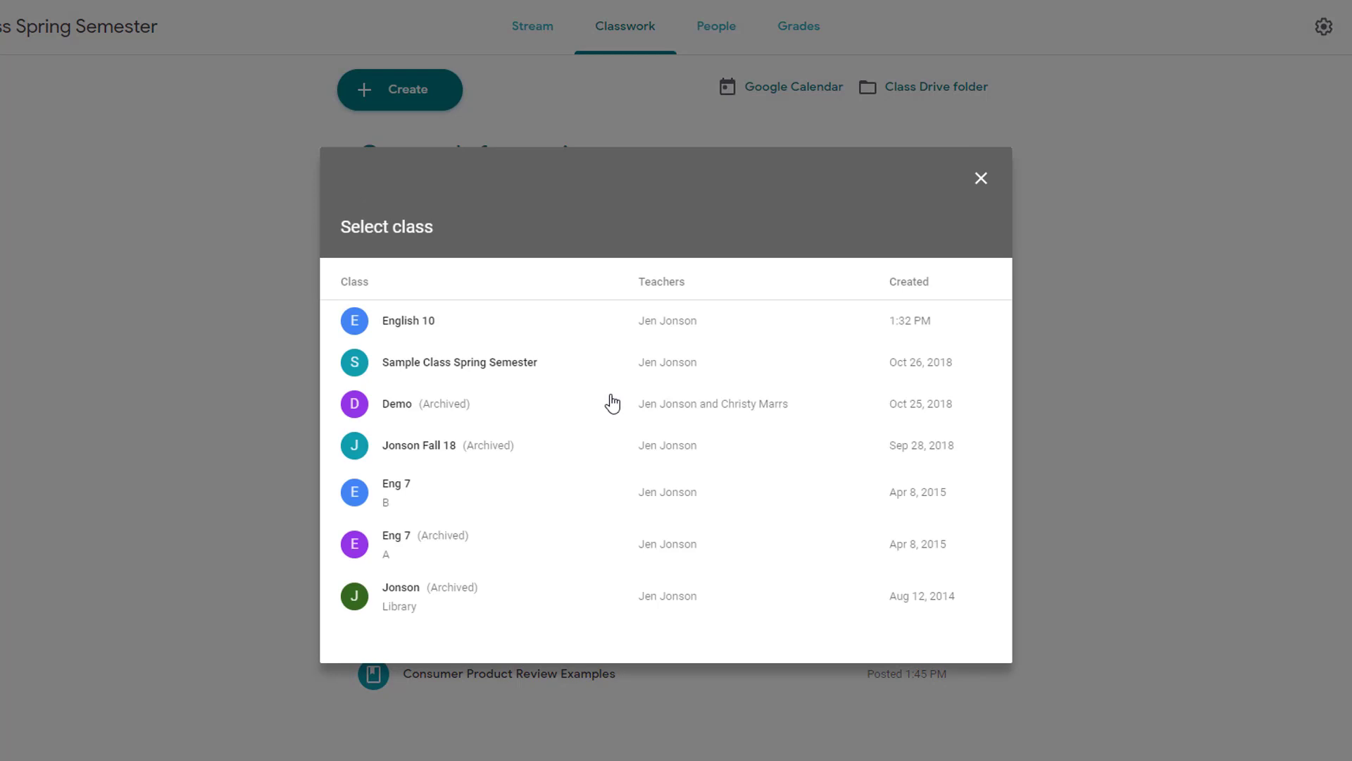
pyautogui.click(408, 319)
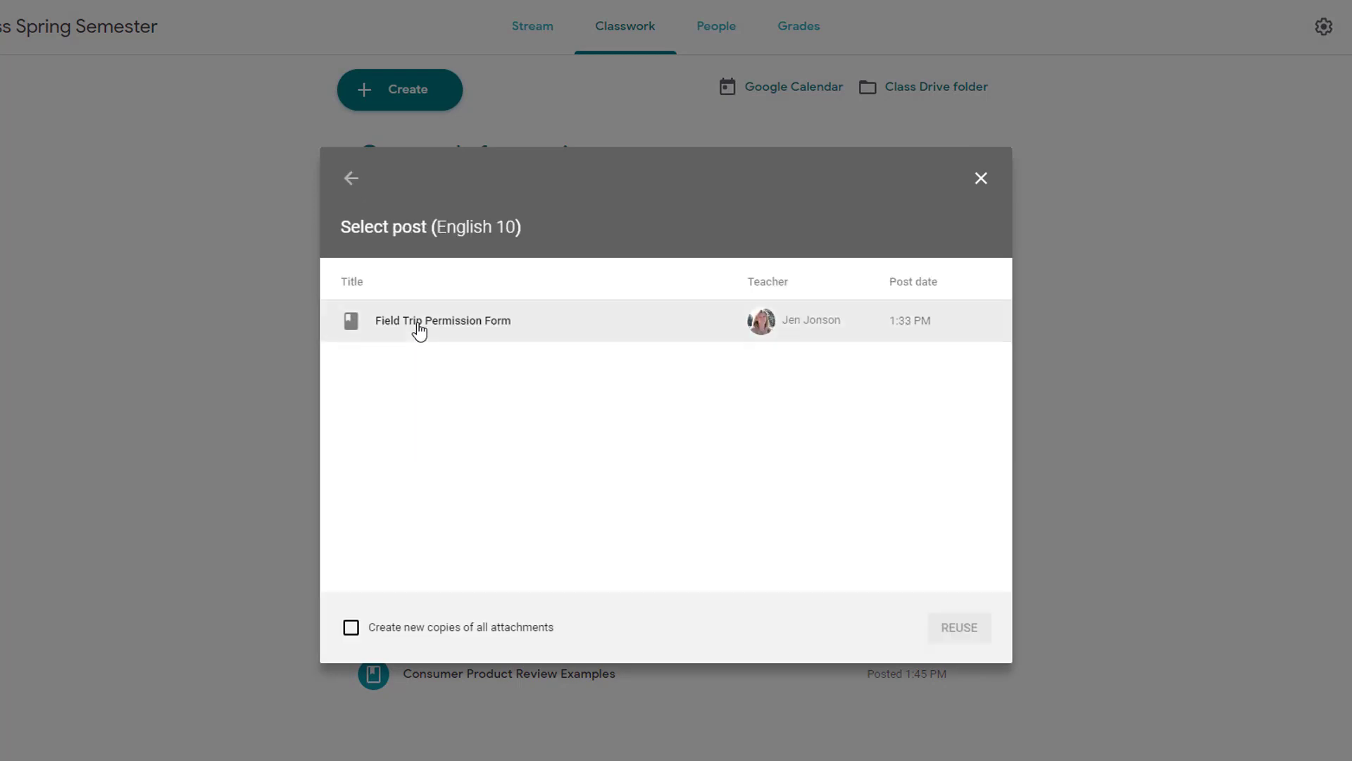
pyautogui.click(441, 319)
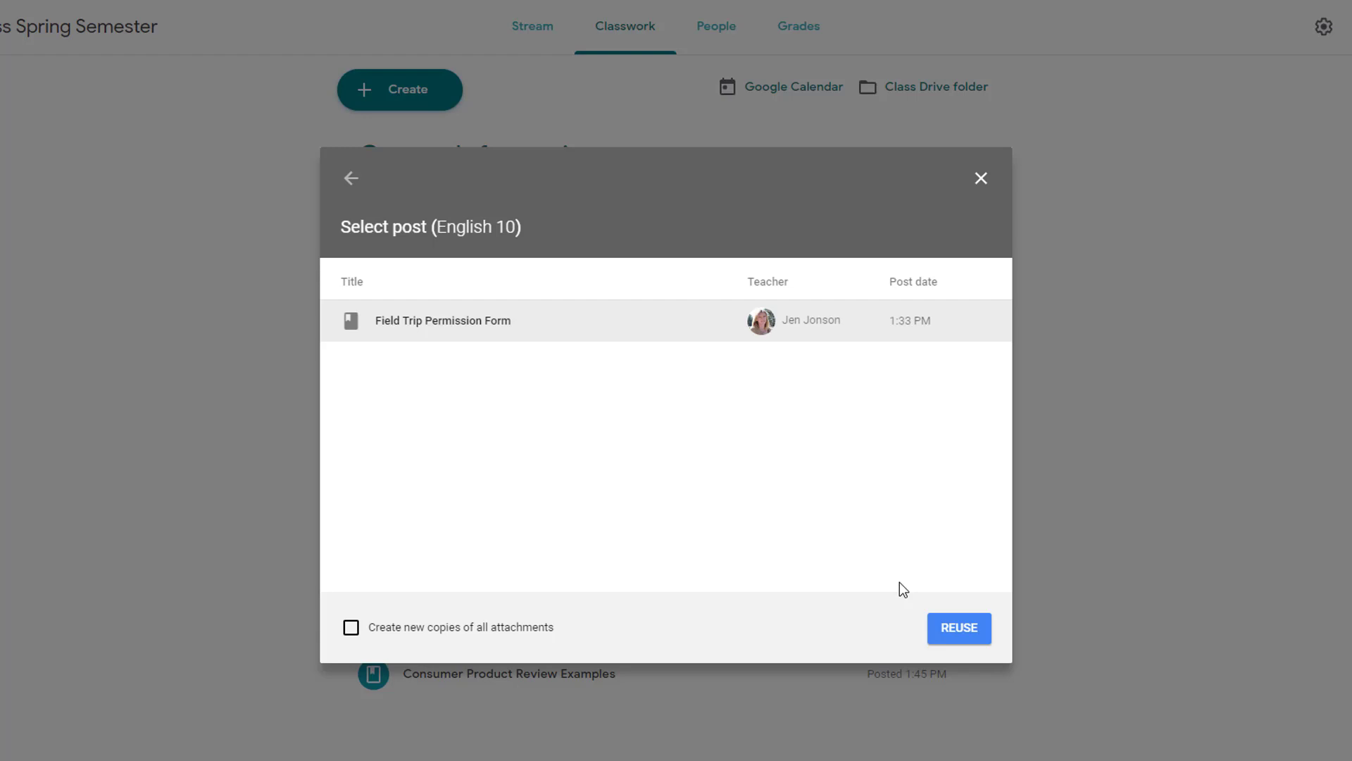
pyautogui.click(958, 627)
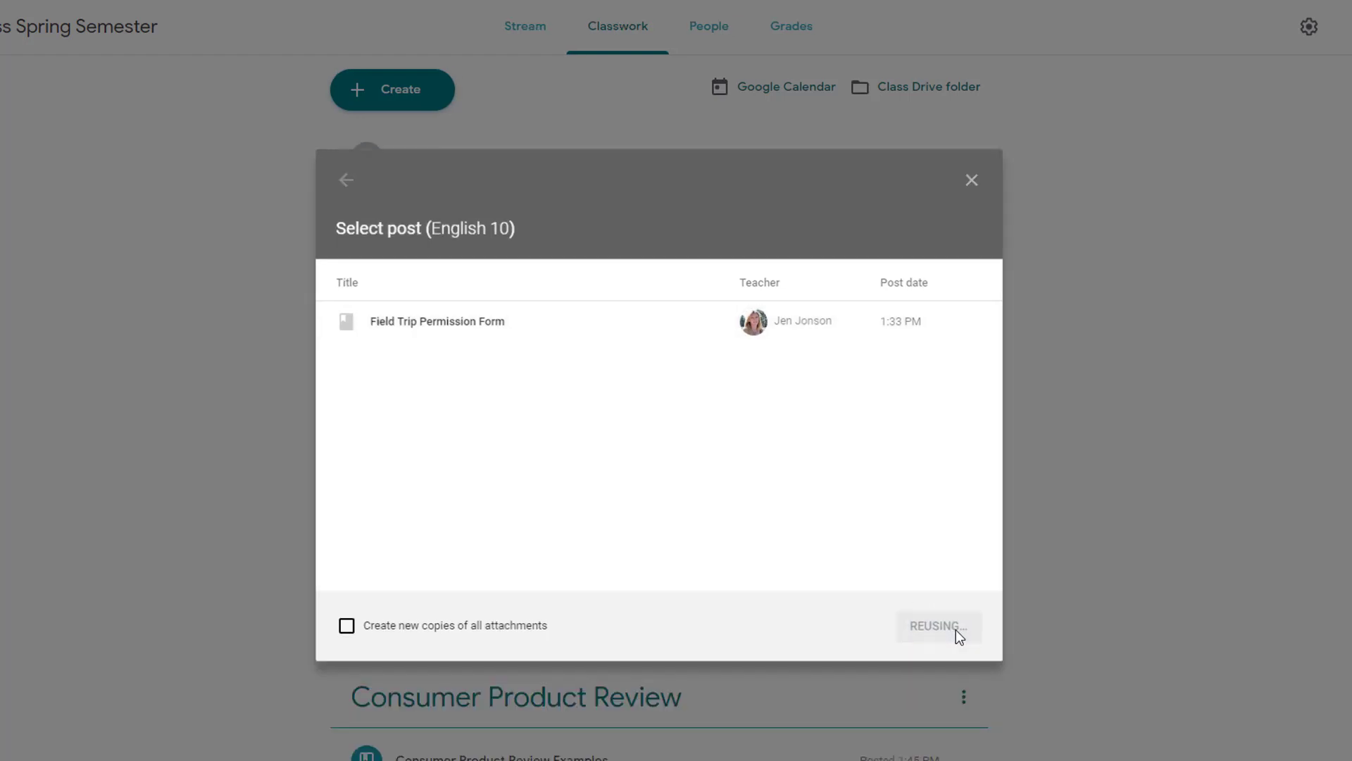
pyautogui.click(937, 626)
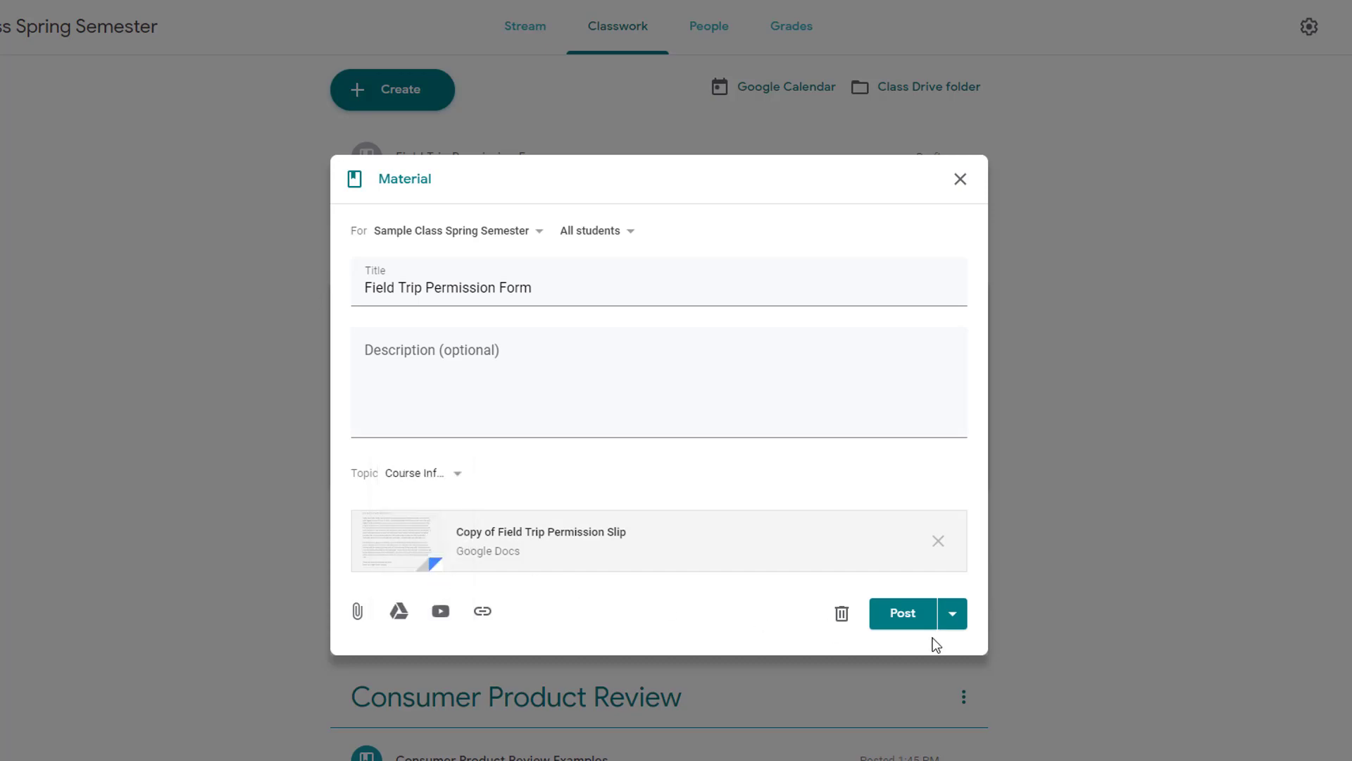
pyautogui.click(902, 612)
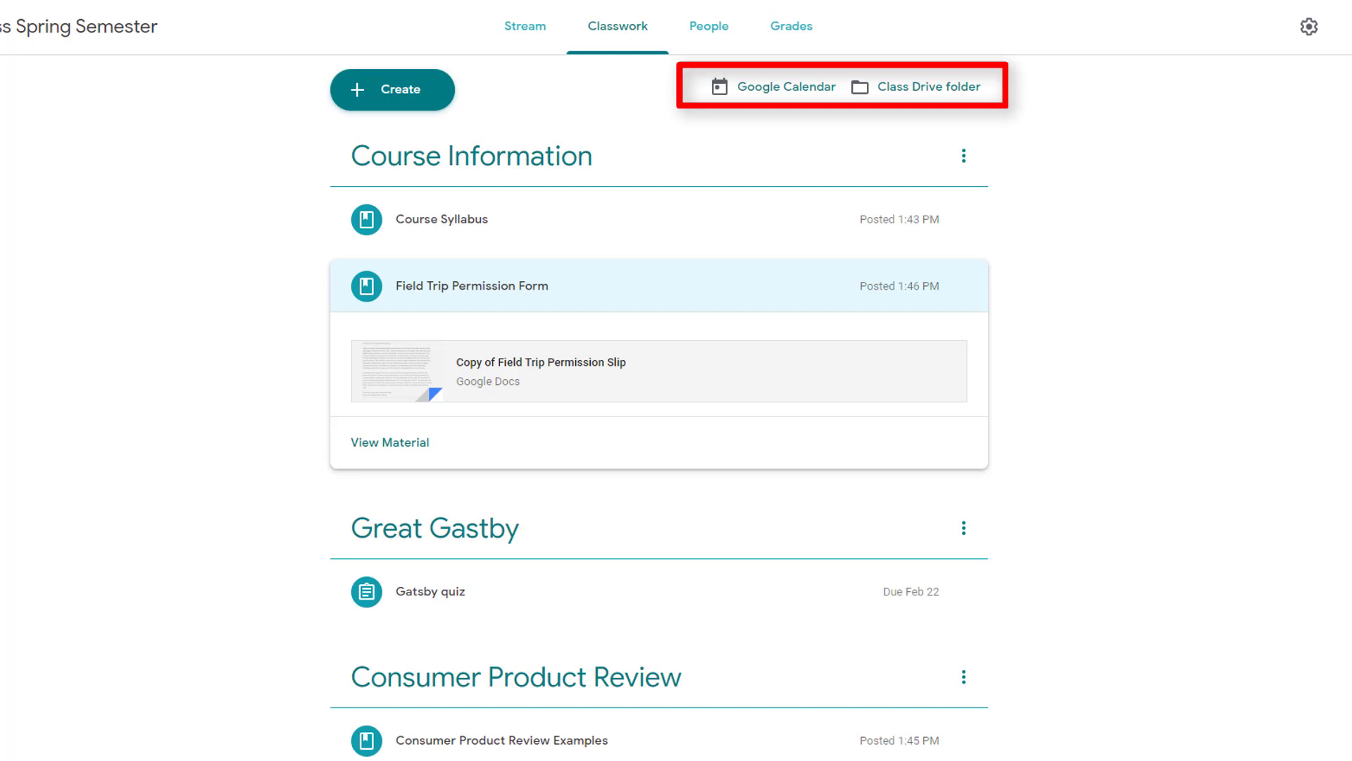
pyautogui.moveTo(1333, 389)
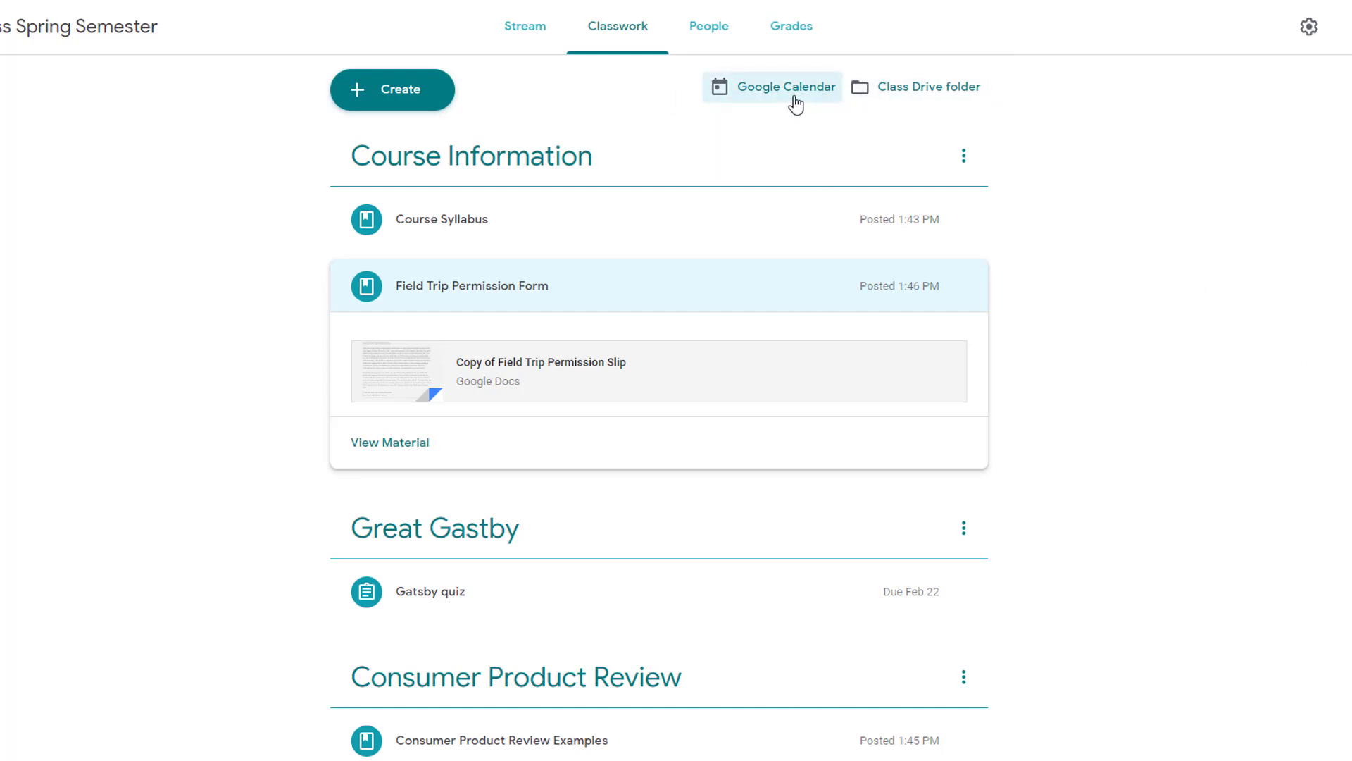
# Open the class's Google Calendar, showing February 2019 with the Gatsby quiz on Feb 22
pyautogui.click(783, 86)
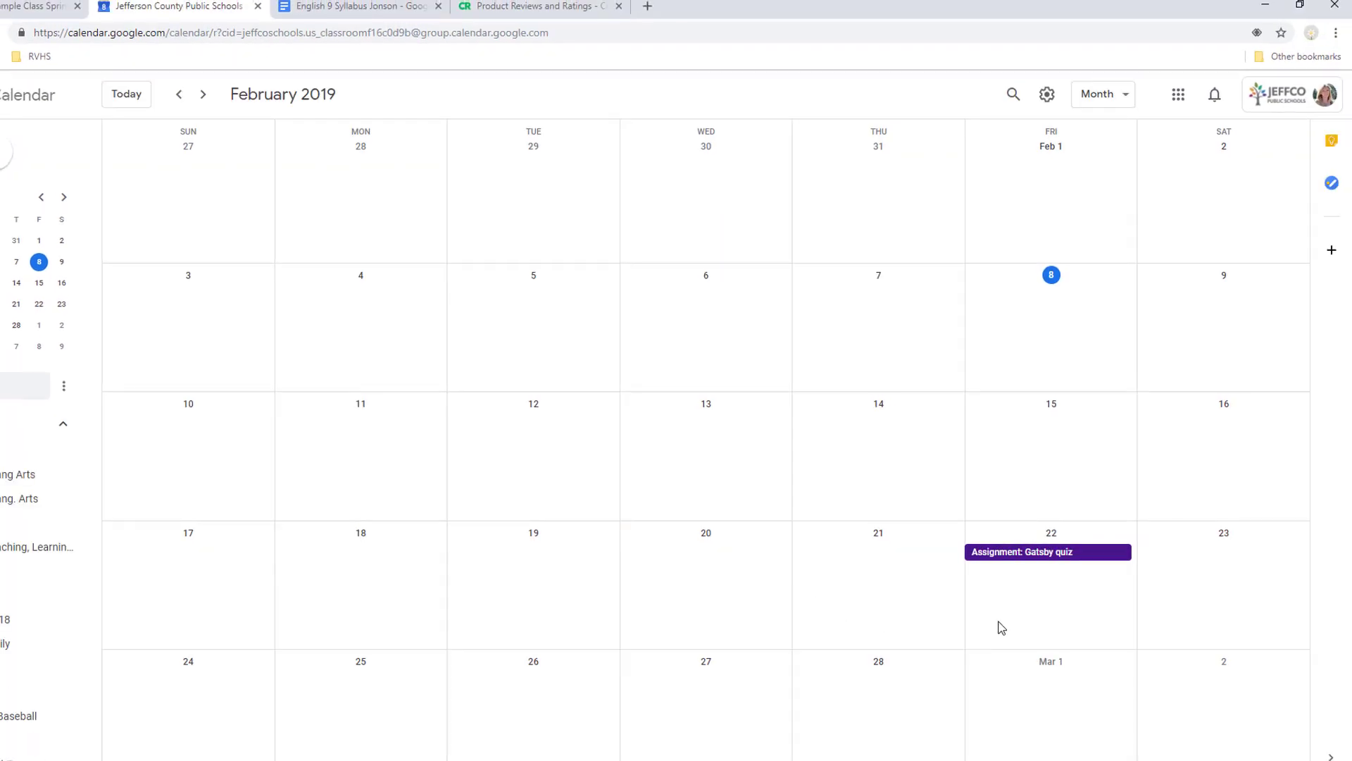
pyautogui.moveTo(1015, 602)
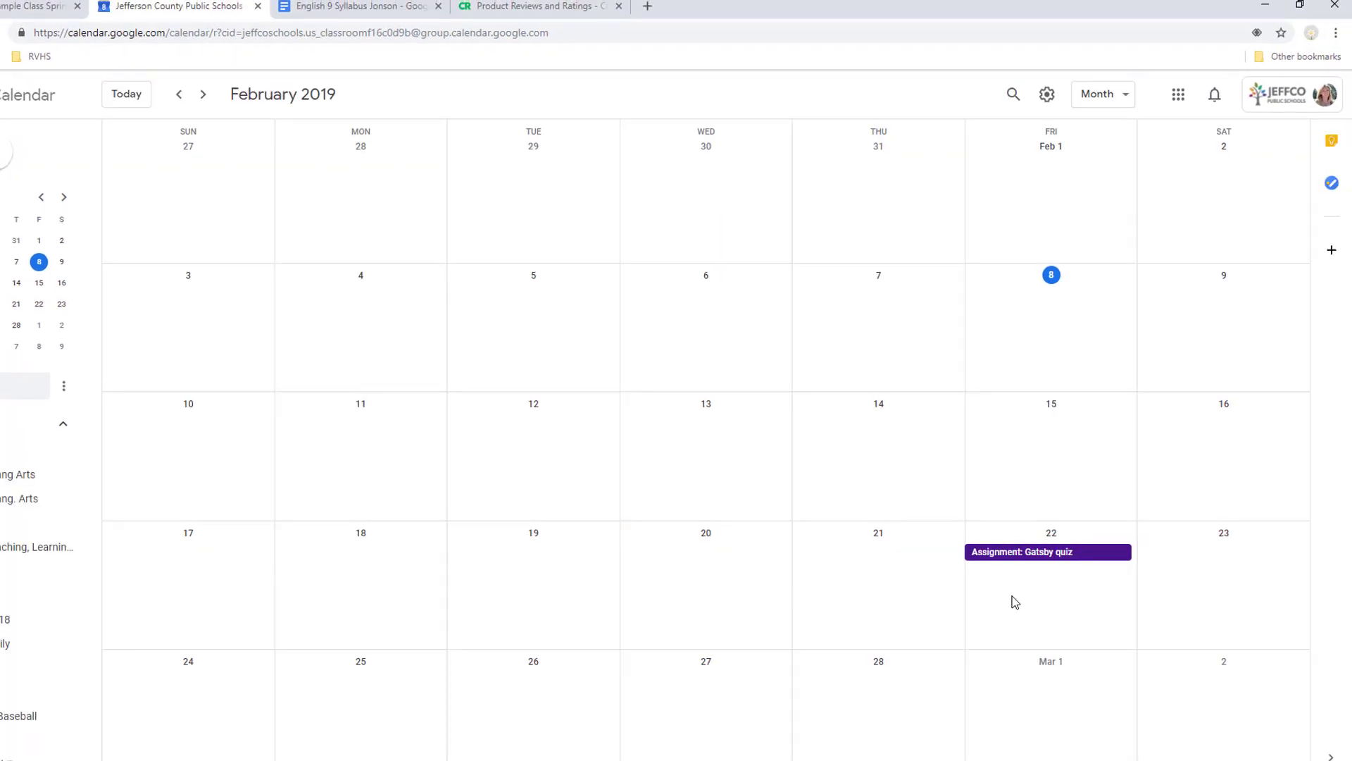
# Return from Google Calendar to the Classroom Classwork tab
pyautogui.click(41, 7)
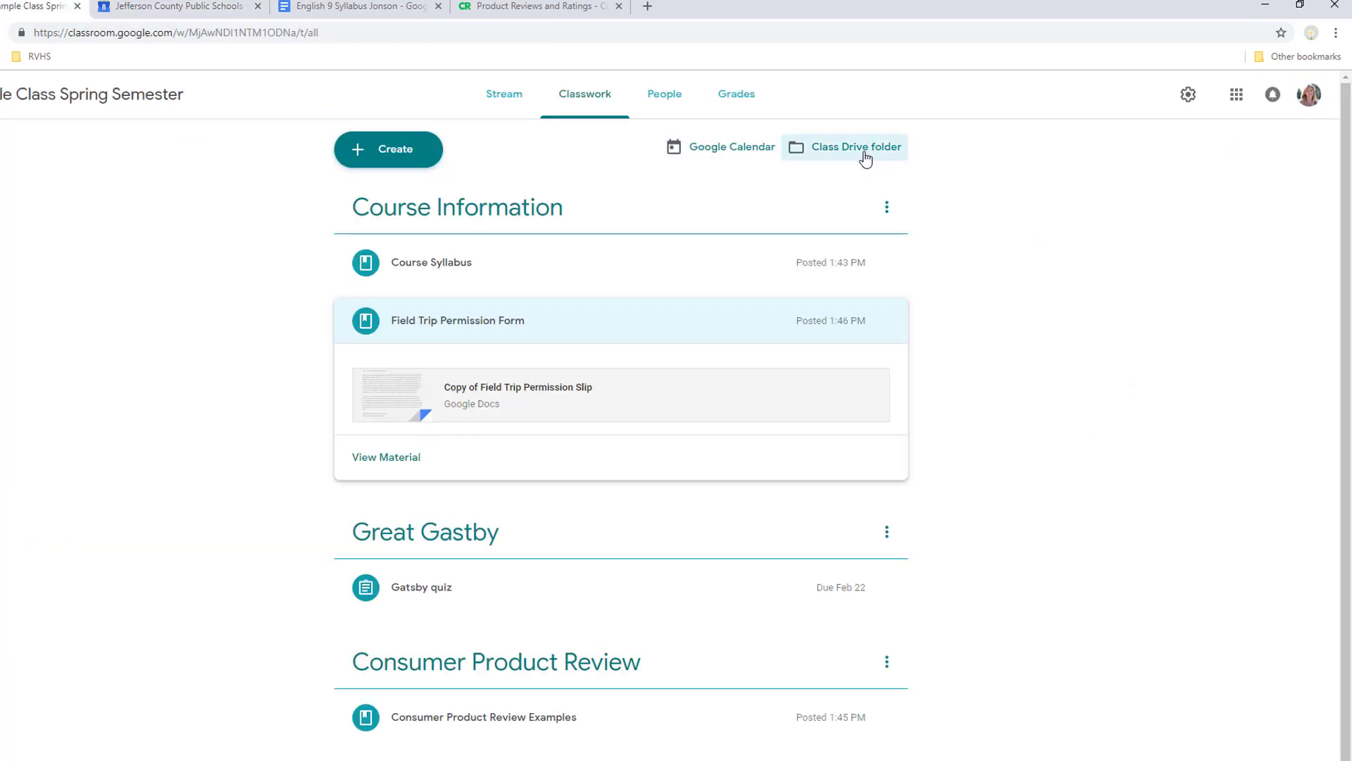
# Open the Class Drive folder in Google Drive to view the teacher and student folders
pyautogui.click(856, 146)
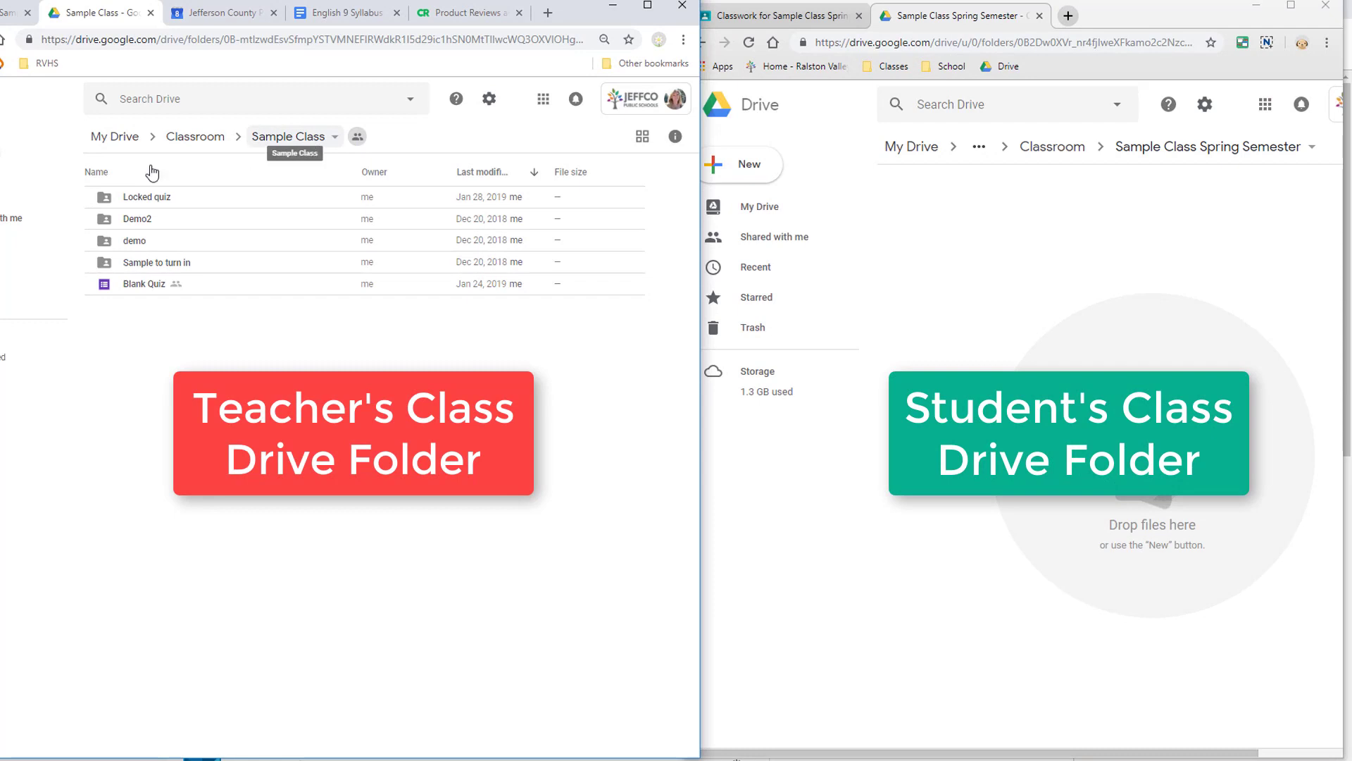
pyautogui.moveTo(152, 173)
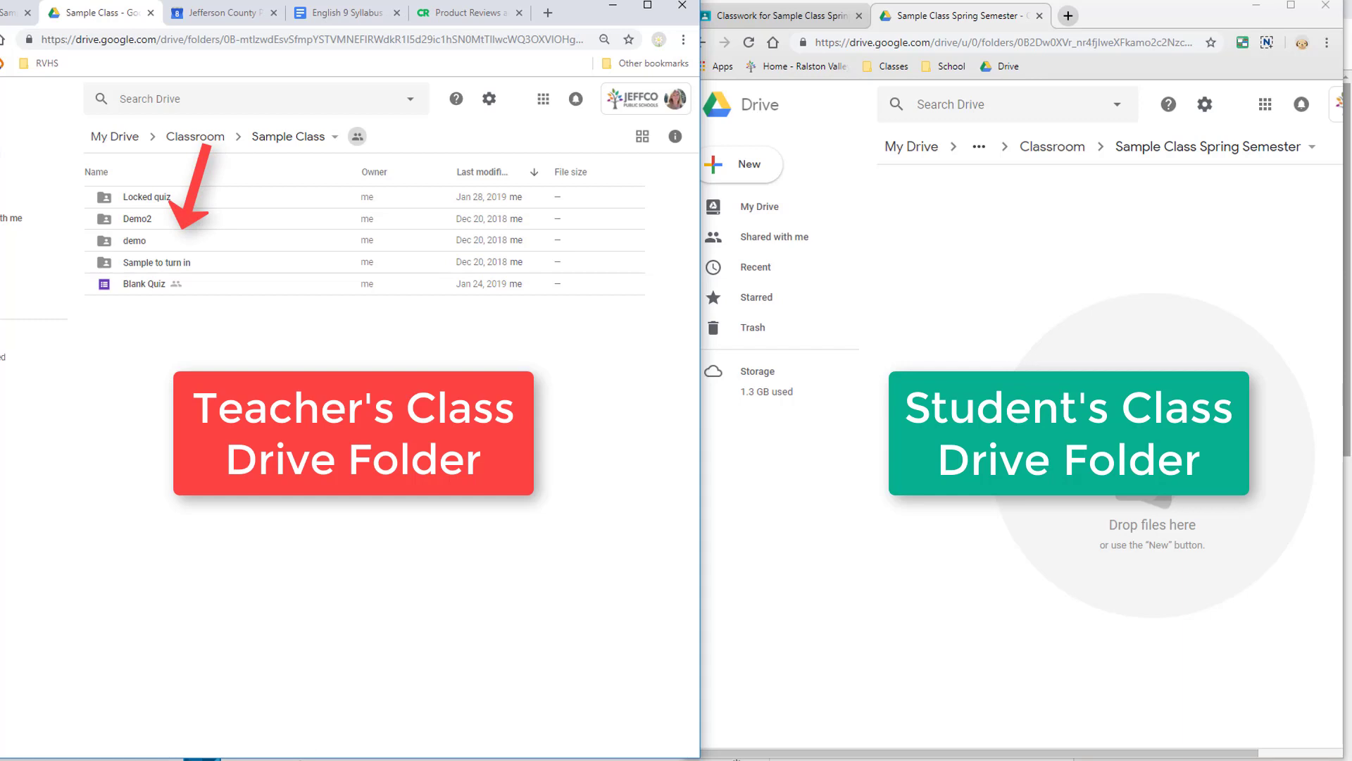
pyautogui.moveTo(194, 136)
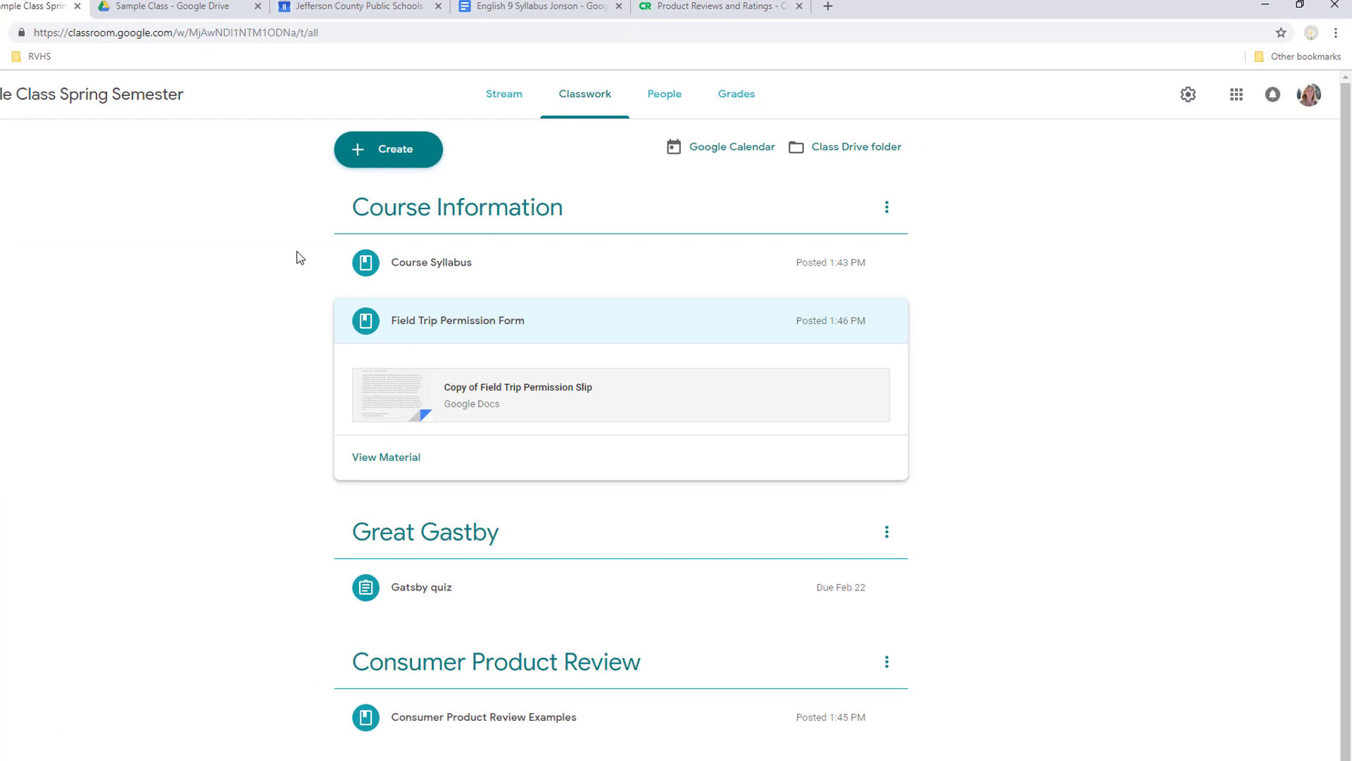
# Show the Create menu with assignment, quiz, question, material, reuse post and topic options
pyautogui.click(387, 149)
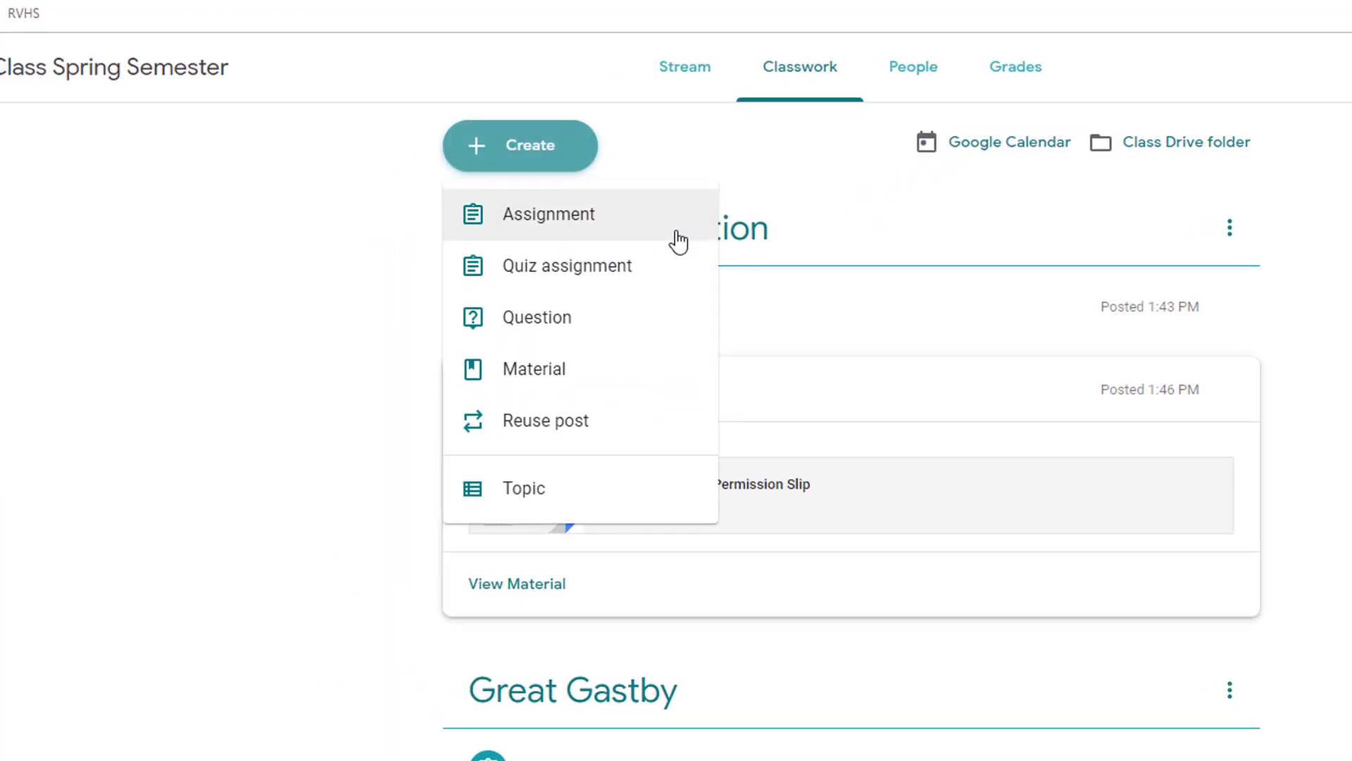
pyautogui.moveTo(661, 330)
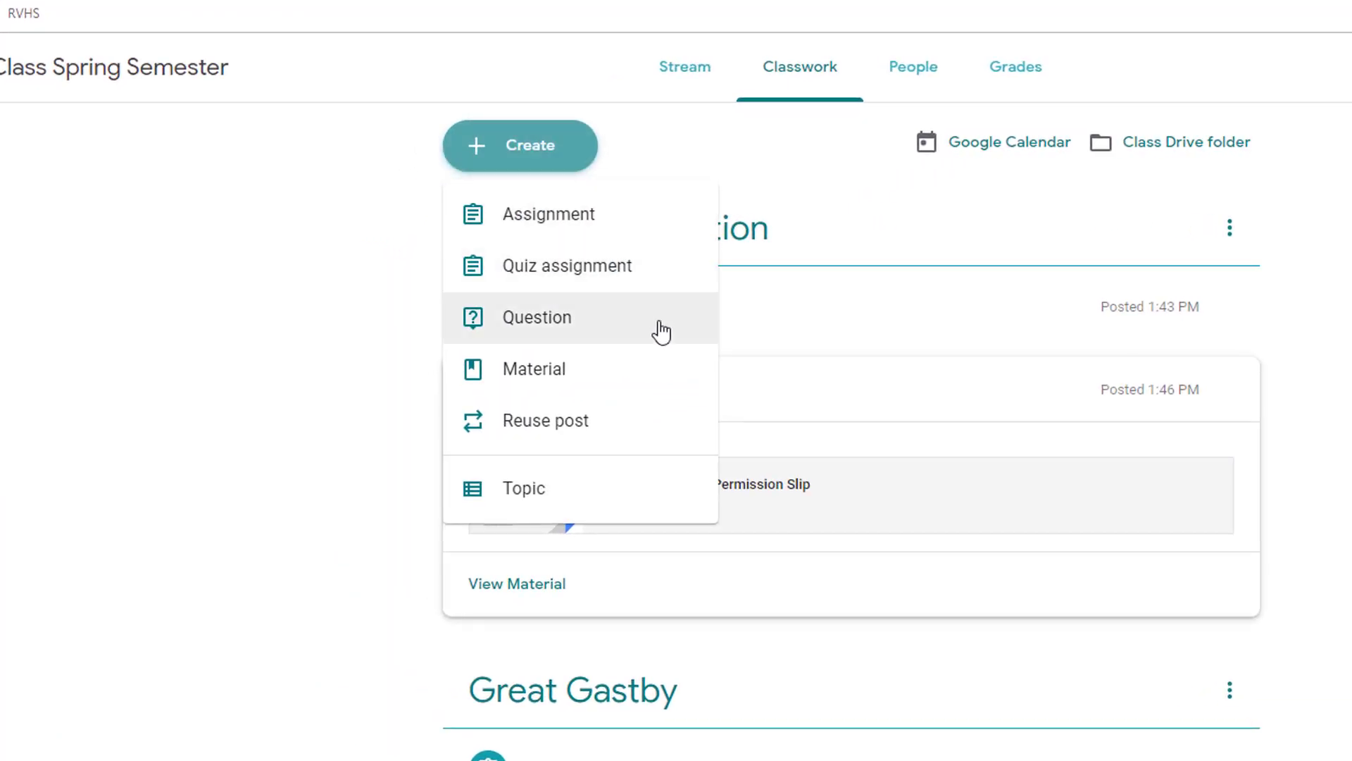